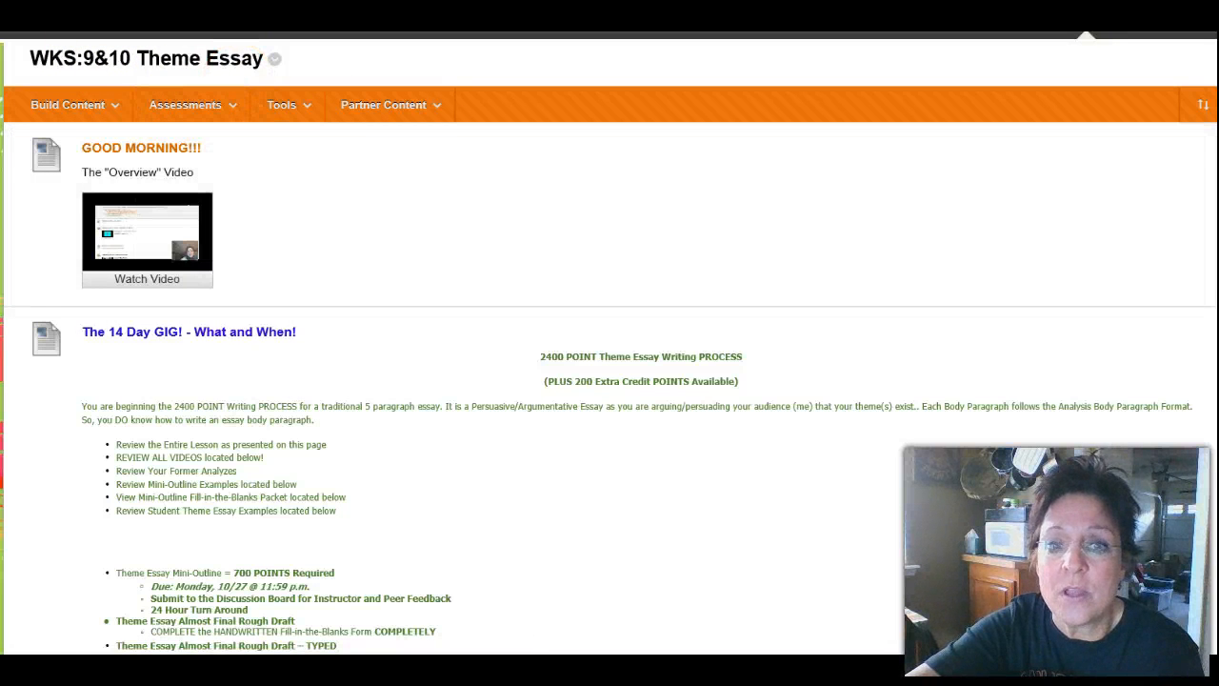
Step: Scroll to Option #1 and open the mini-outline.onetheme.rtf link directly without saving
{"action": "scroll", "scroll_direction": "down", "scroll_amount": 3}
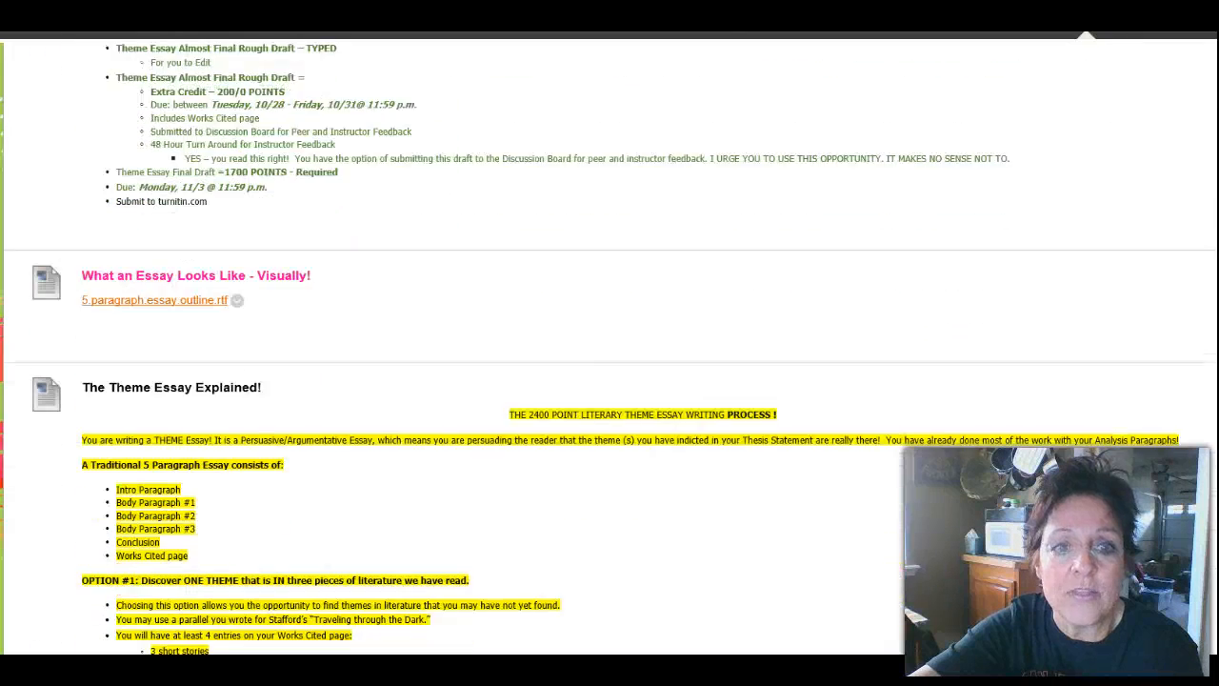
{"action": "scroll", "scroll_direction": "down", "scroll_amount": 3}
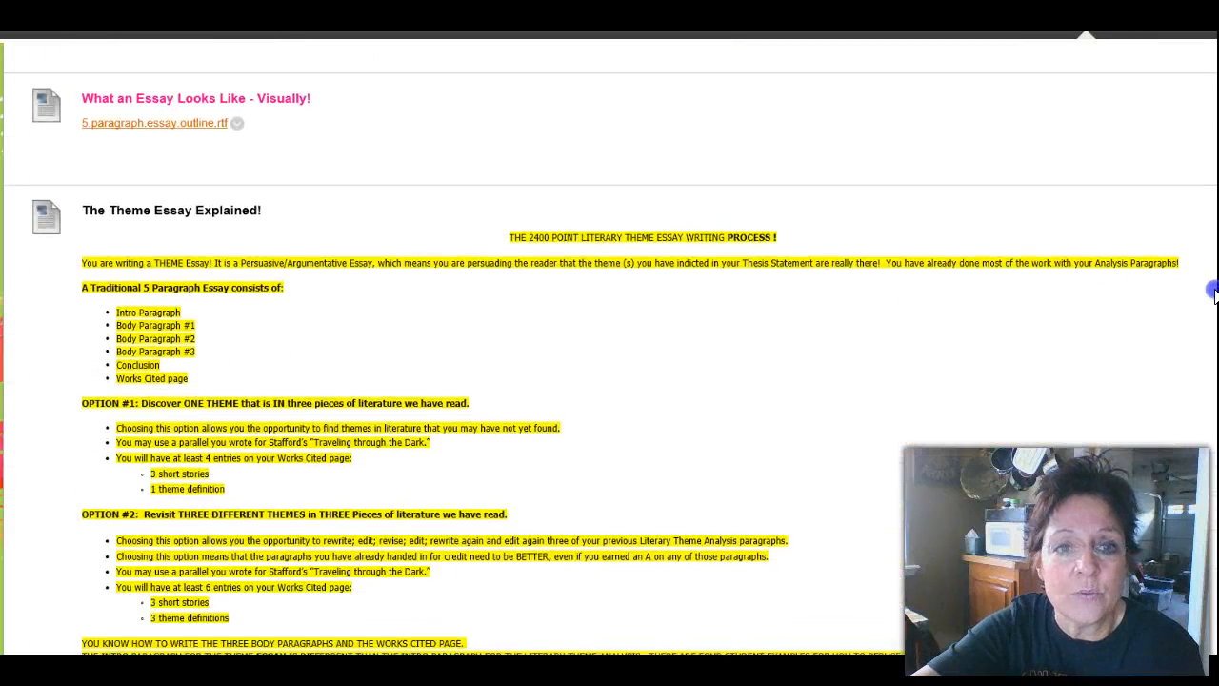
{"action": "scroll", "scroll_direction": "down", "scroll_amount": 3}
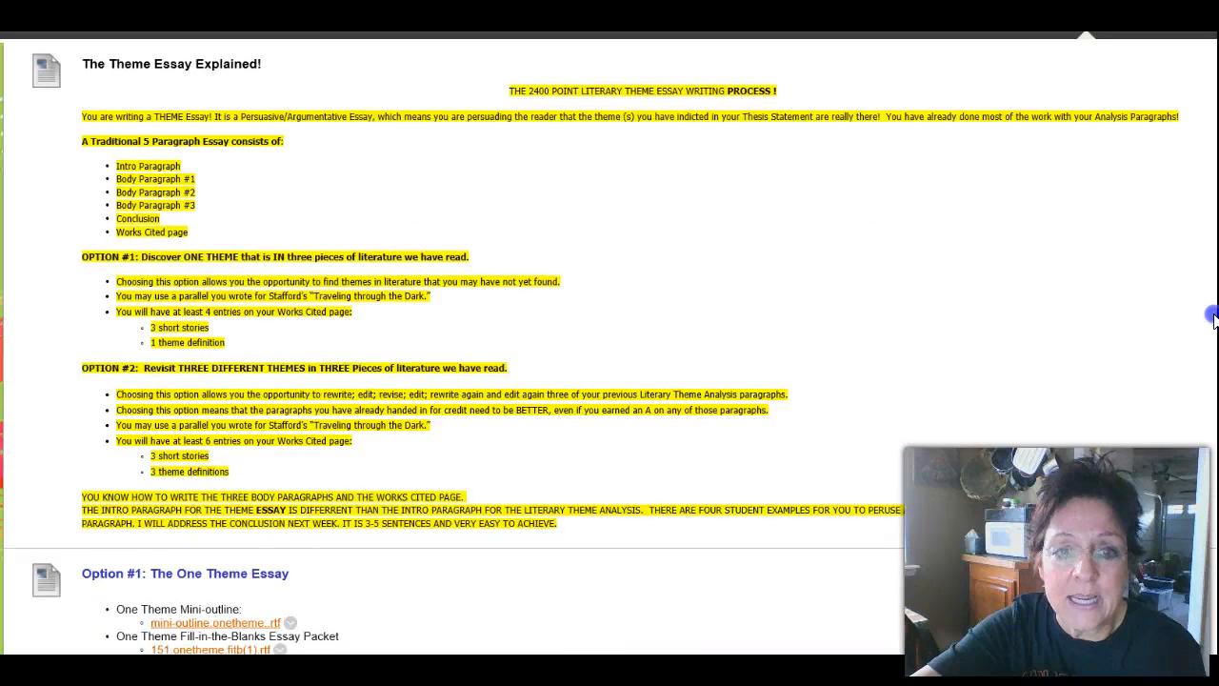
{"action": "scroll", "scroll_direction": "down", "scroll_amount": 3}
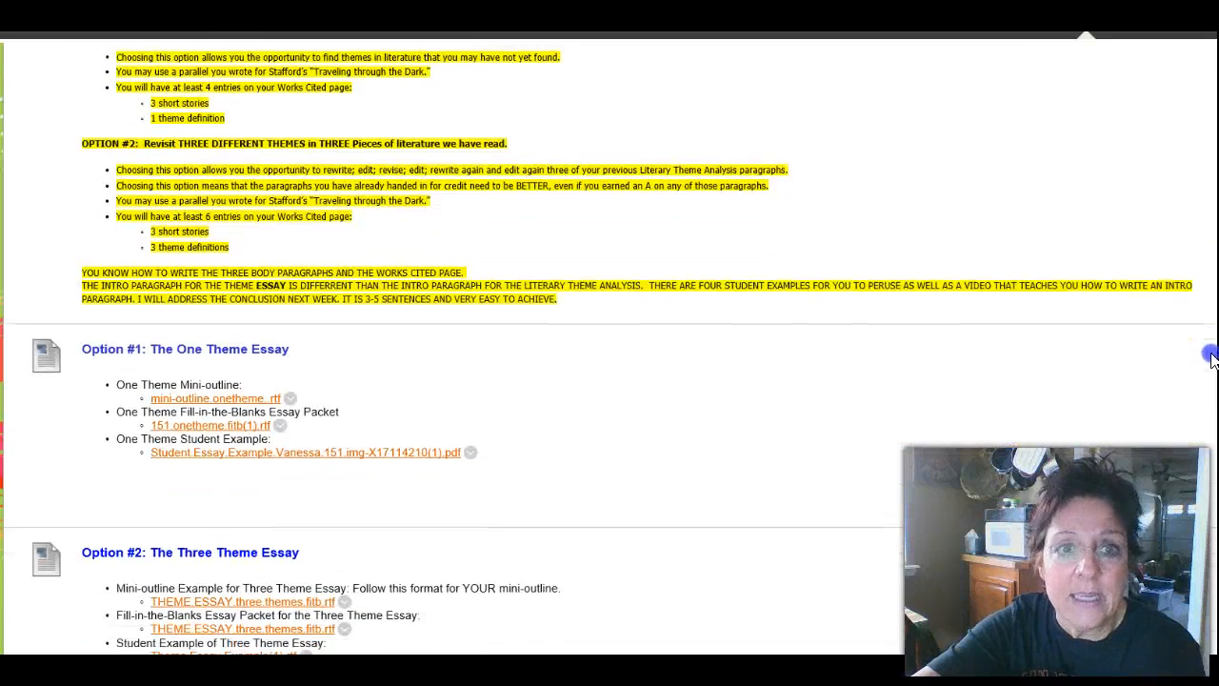
{"action": "scroll", "scroll_direction": "down", "scroll_amount": 3}
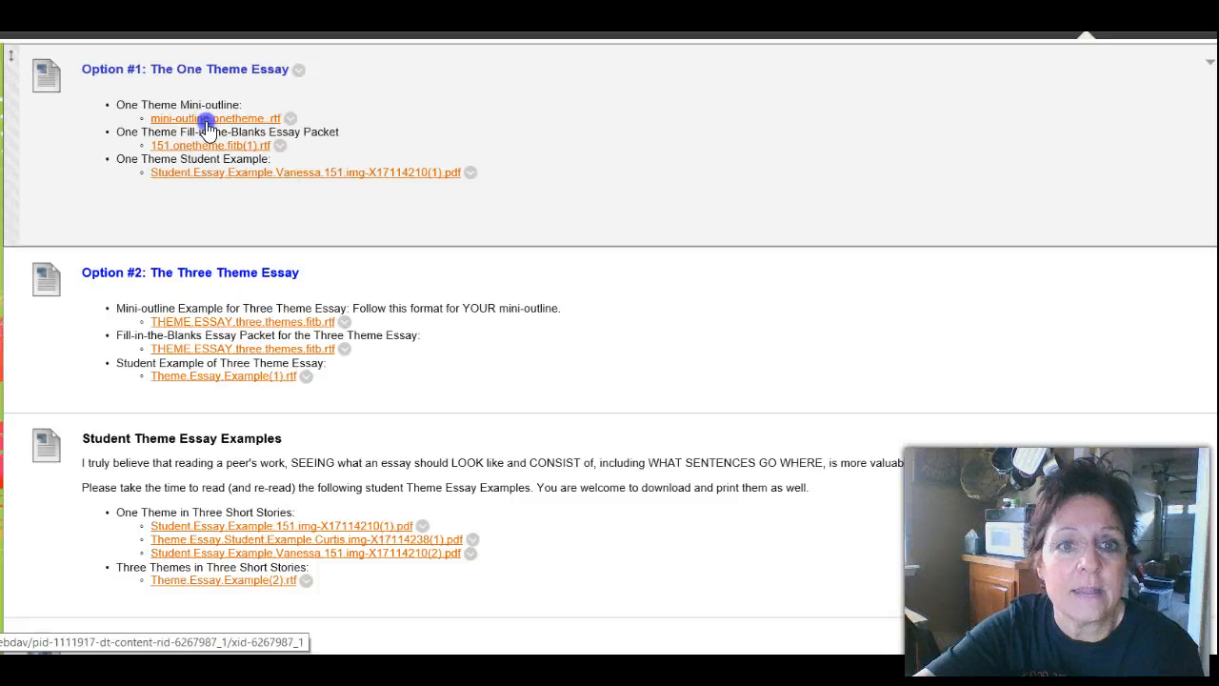
{"action": "left_click", "coordinate": [216, 118]}
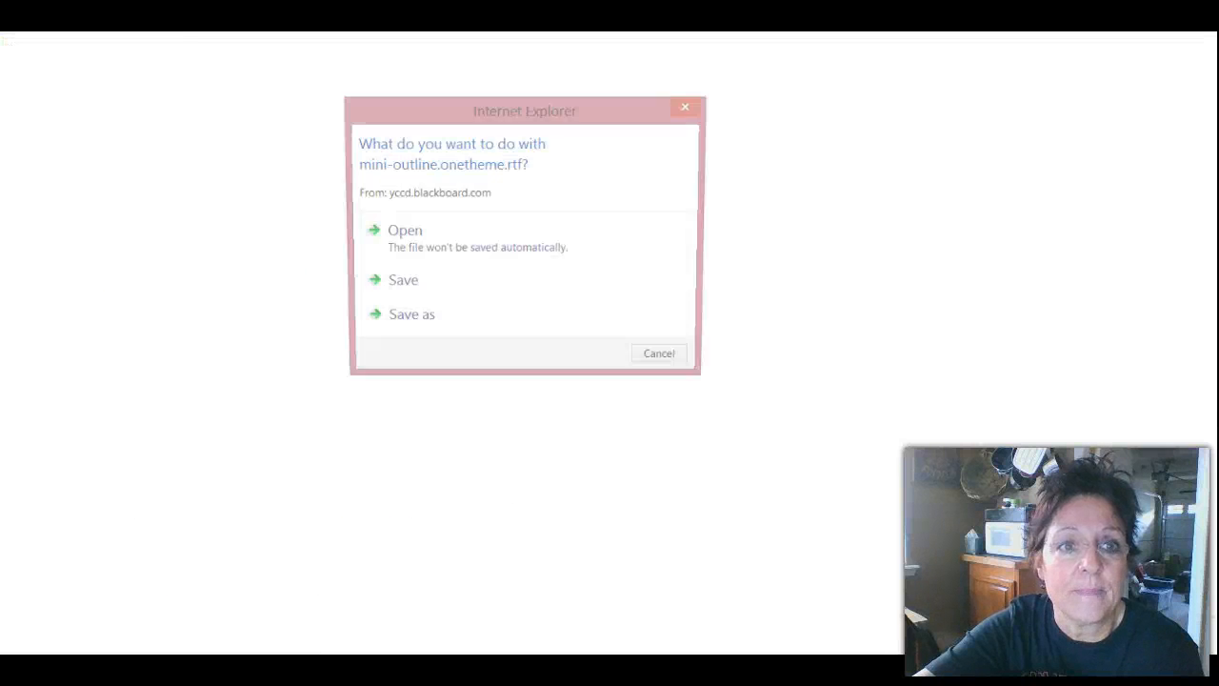
{"action": "left_click", "coordinate": [404, 228]}
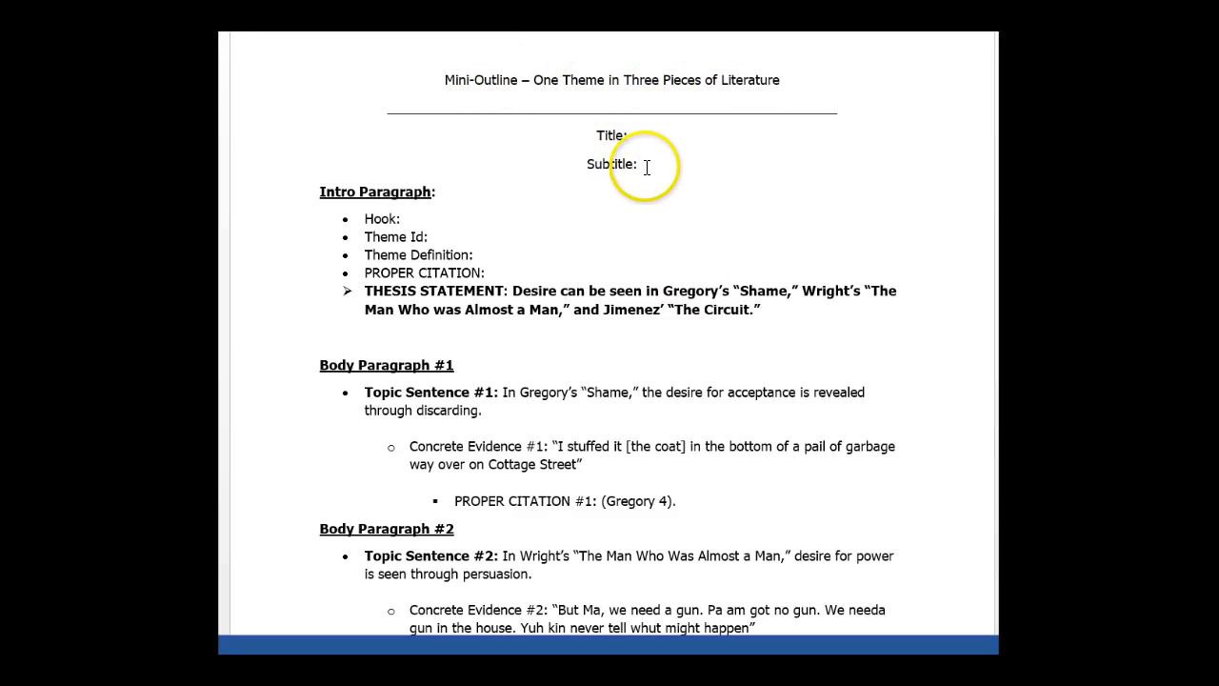
{"action": "mouse_move", "coordinate": [302, 358]}
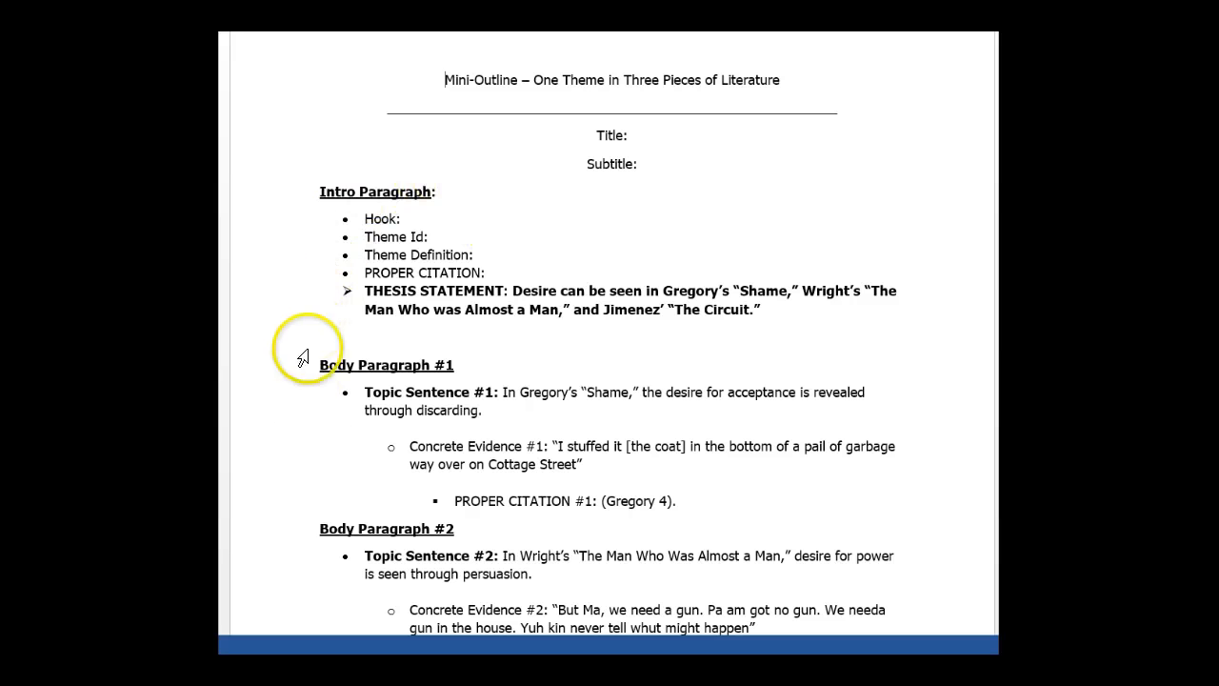
{"action": "mouse_move", "coordinate": [783, 247]}
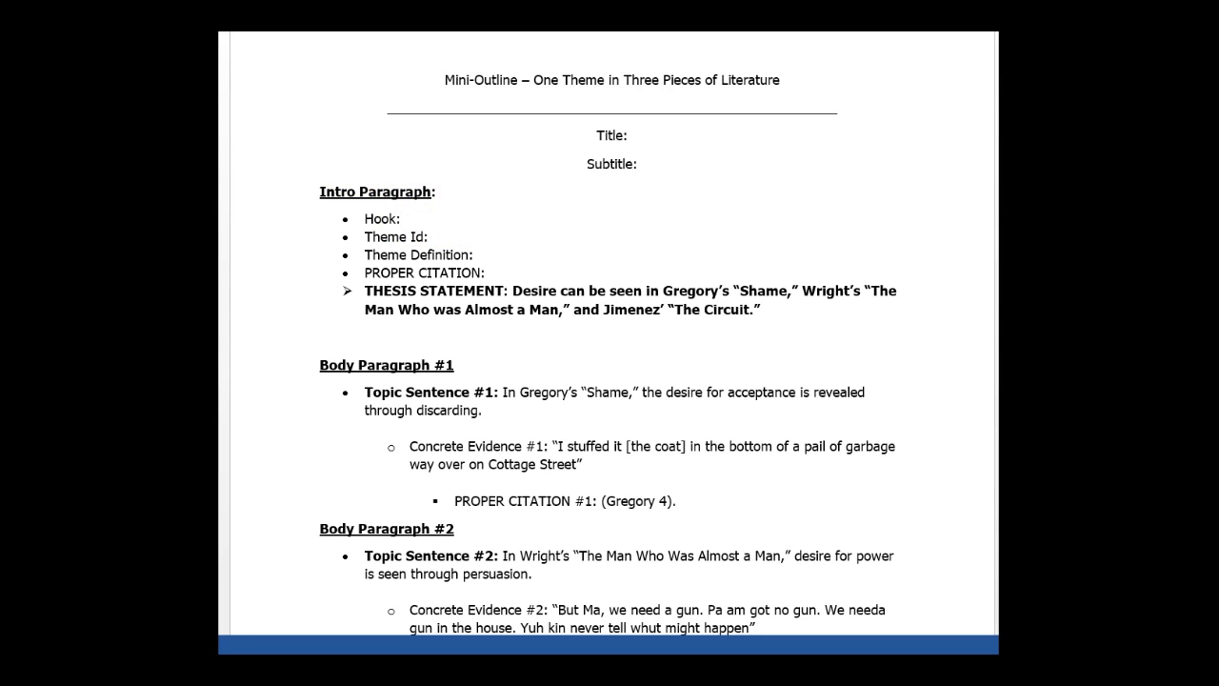
{"action": "left_click", "coordinate": [414, 219]}
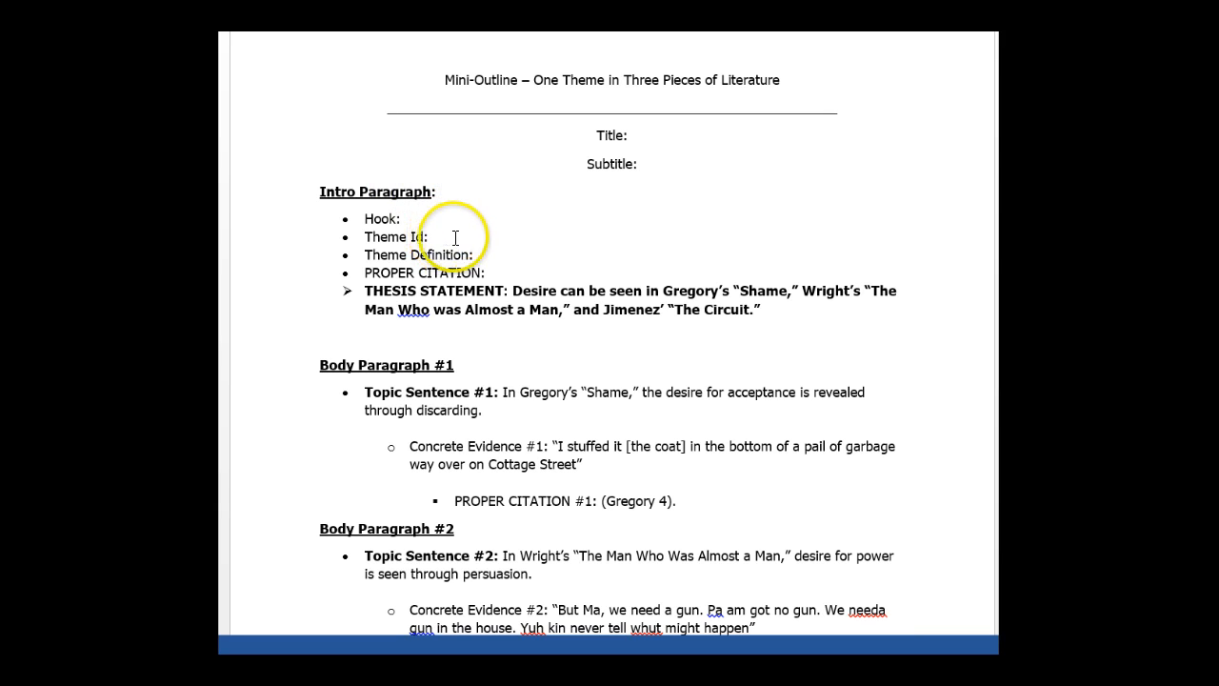
{"action": "mouse_move", "coordinate": [494, 263]}
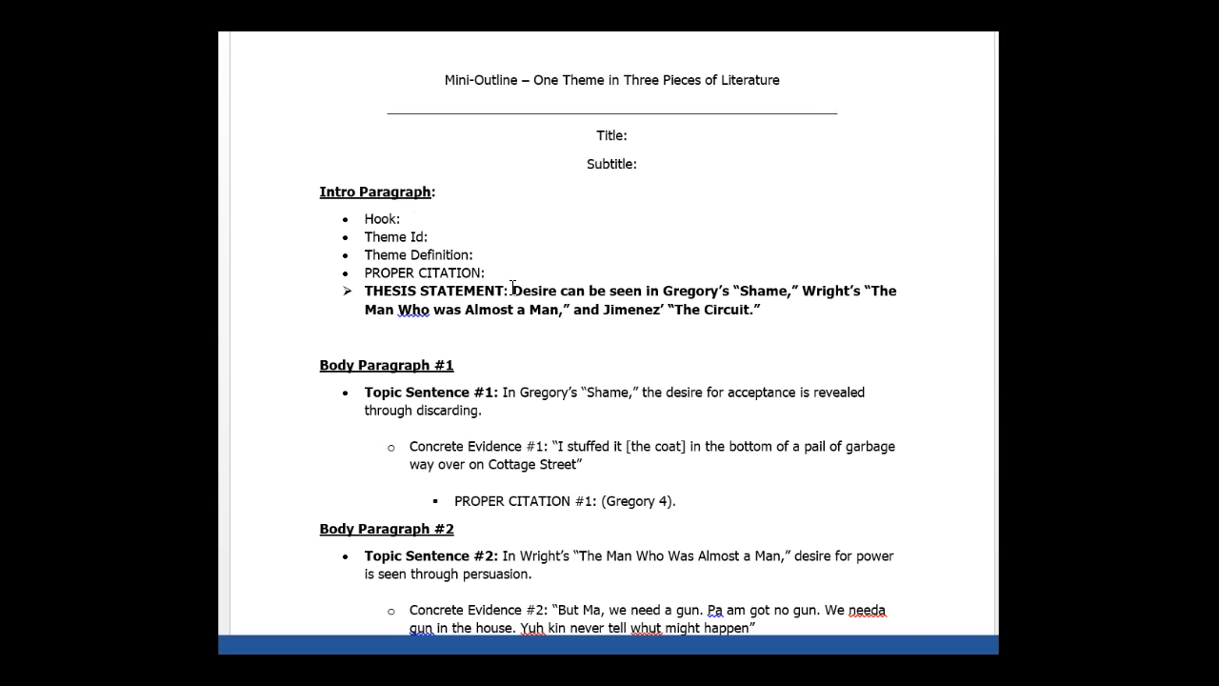
{"action": "left_click", "coordinate": [415, 220]}
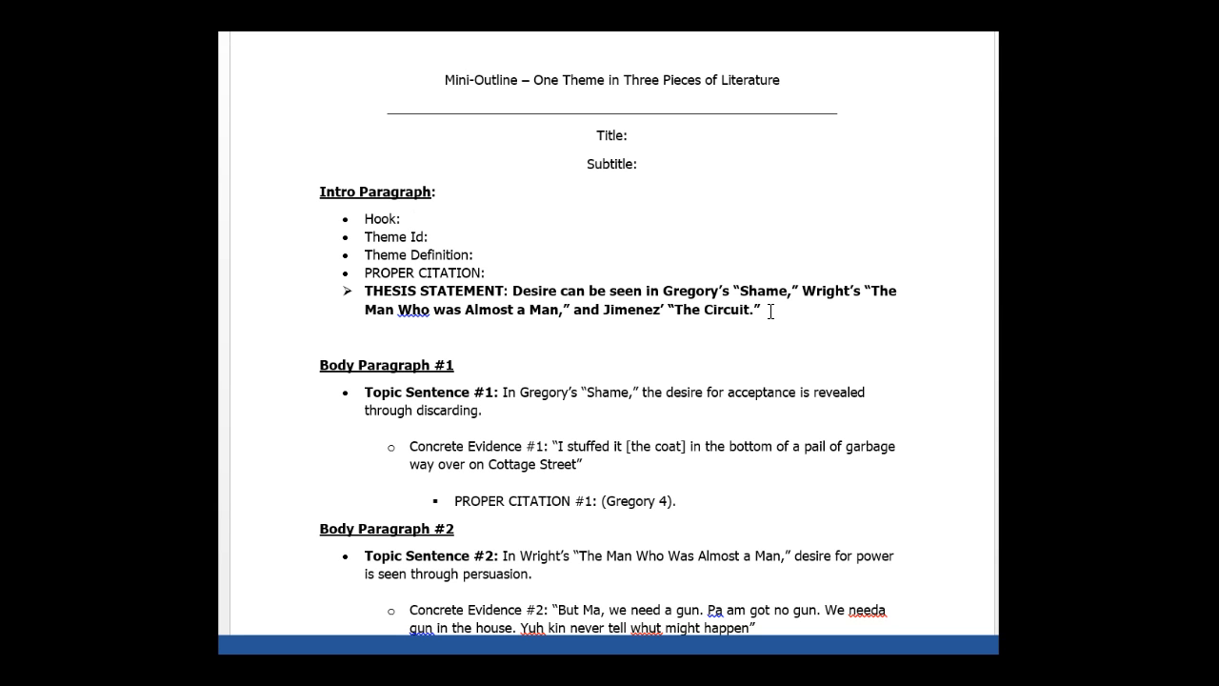
{"action": "left_click", "coordinate": [412, 219]}
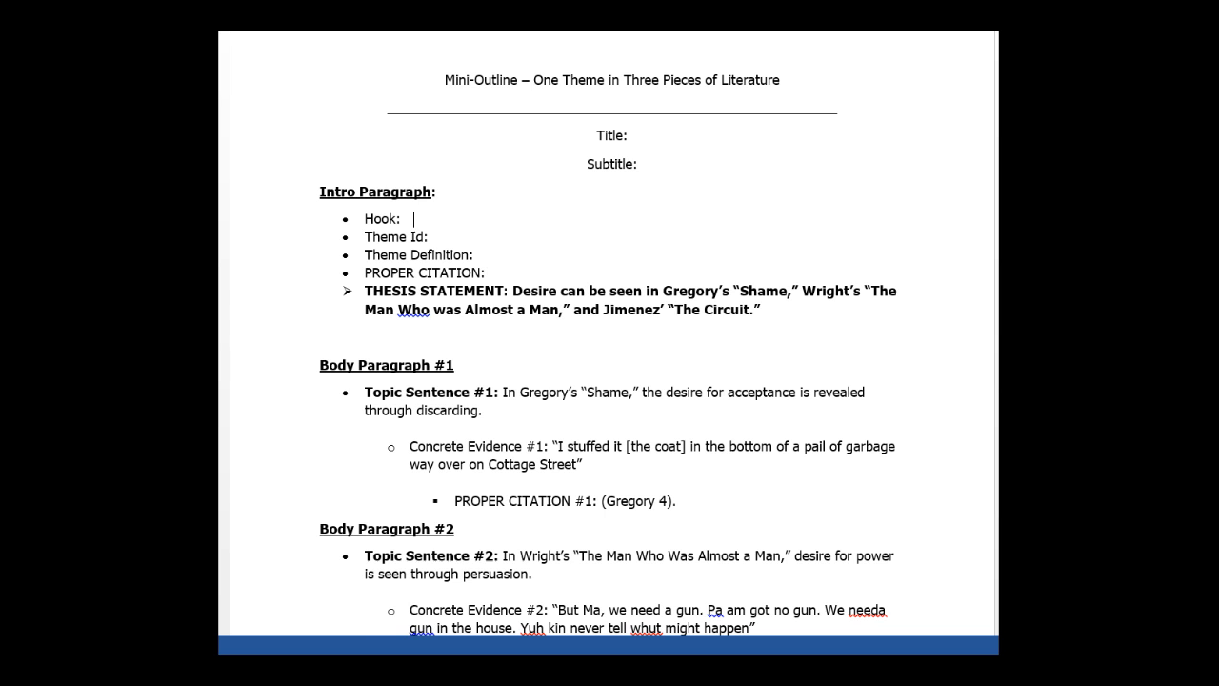
{"action": "scroll", "scroll_direction": "down", "scroll_amount": 3}
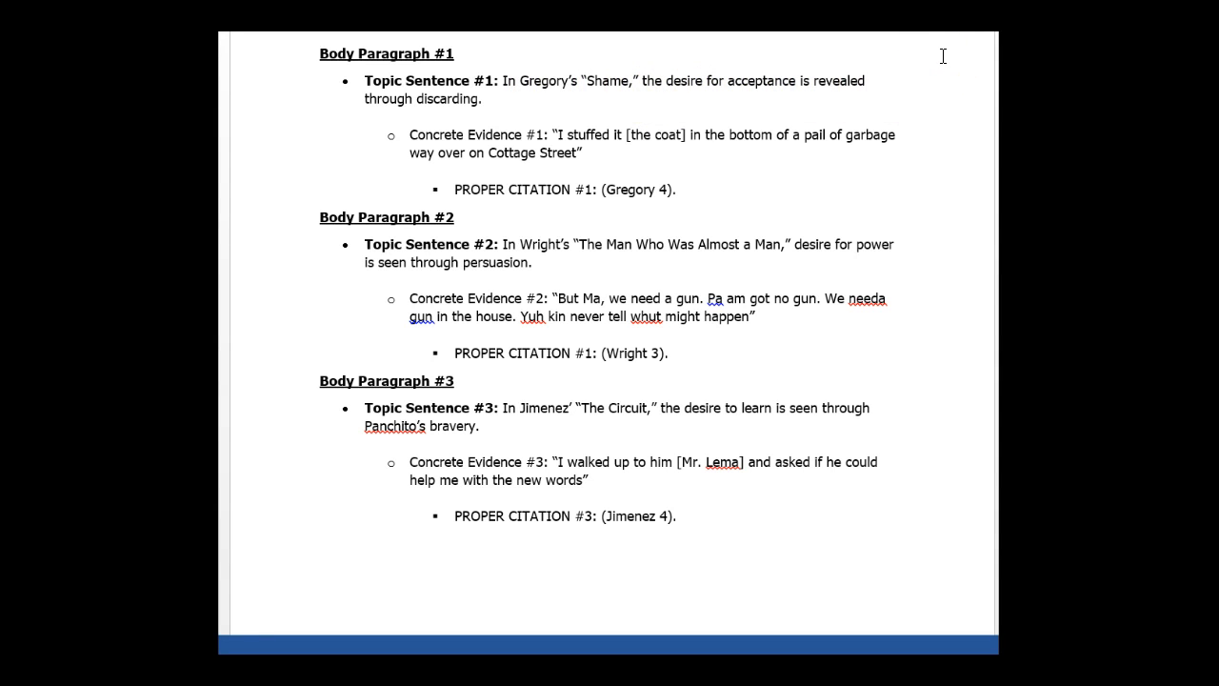
{"action": "left_click", "coordinate": [538, 143]}
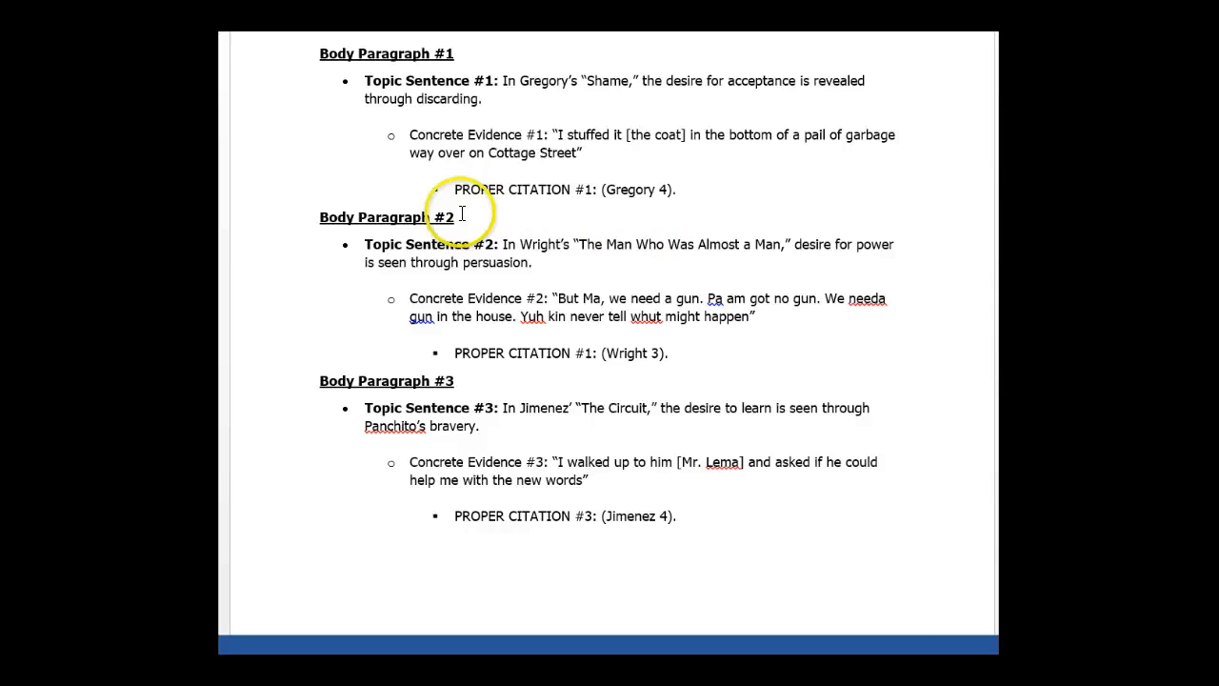
{"action": "mouse_move", "coordinate": [701, 257]}
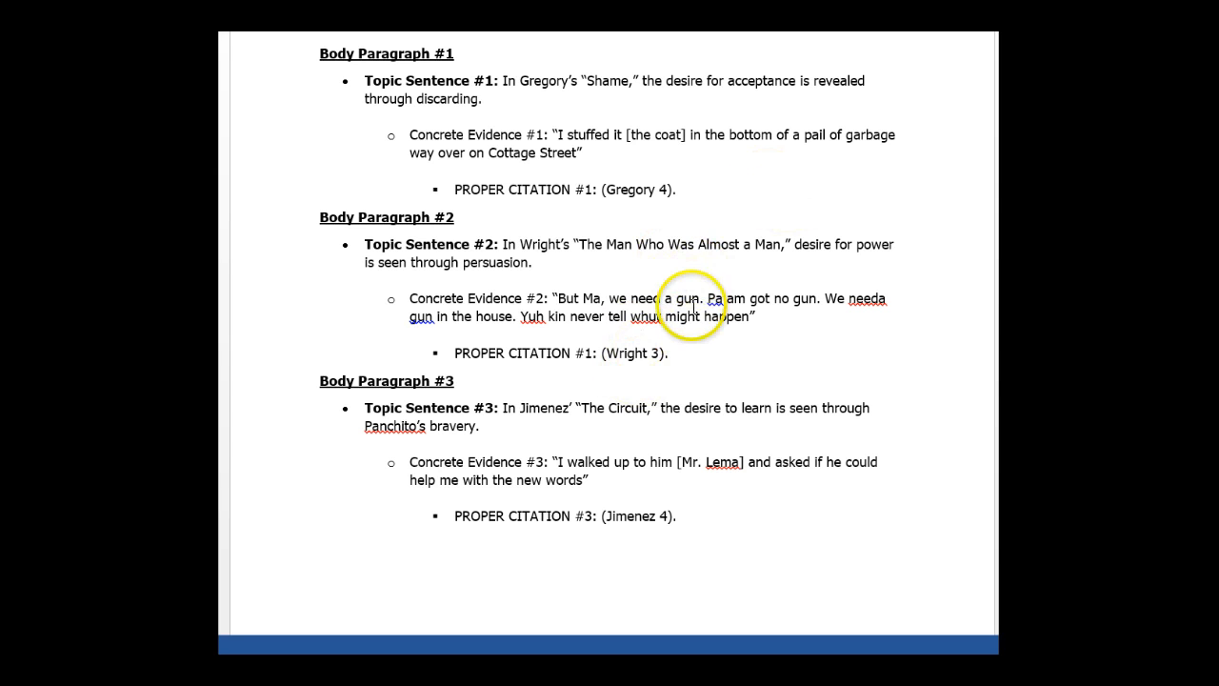
{"action": "mouse_move", "coordinate": [686, 346]}
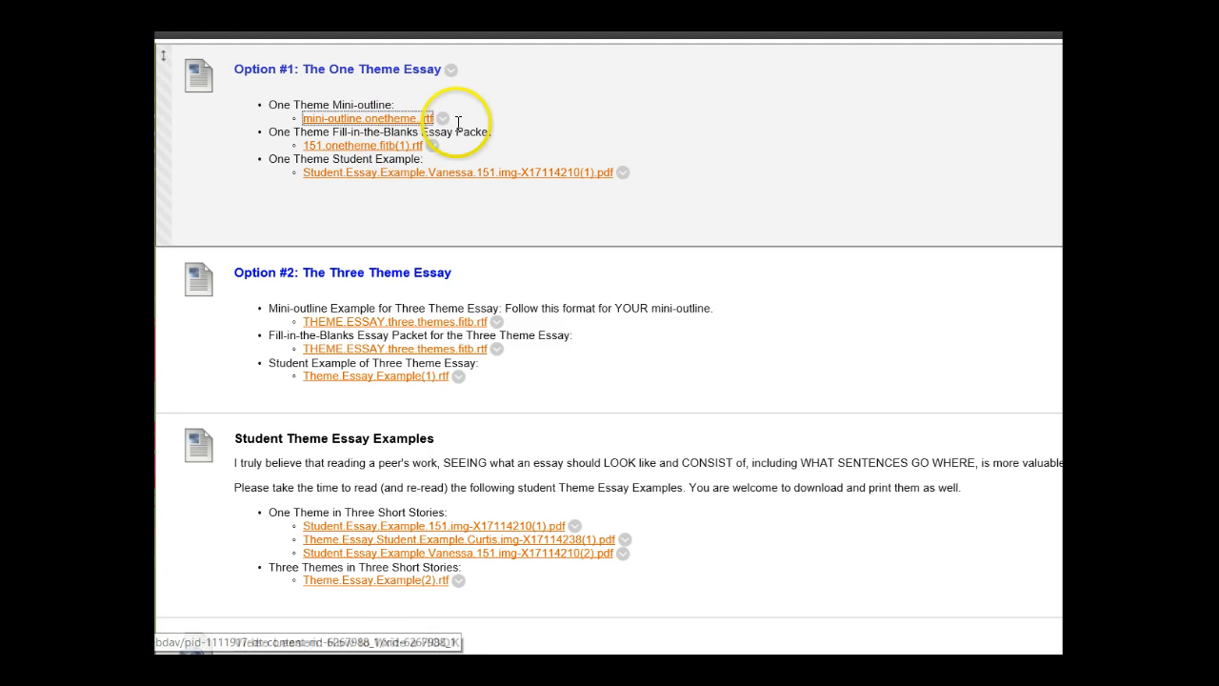
{"action": "mouse_move", "coordinate": [439, 179]}
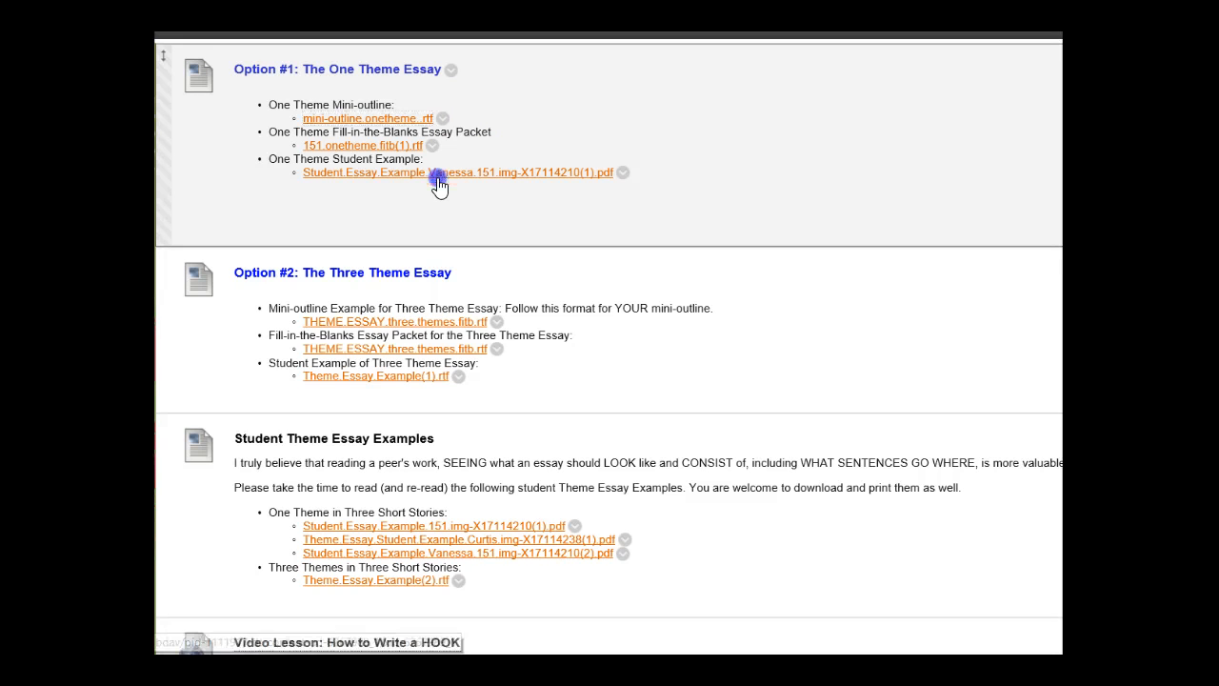
Step: Open the Student Essay Example PDF link under Option #1: The One Theme Essay
{"action": "left_click", "coordinate": [450, 172]}
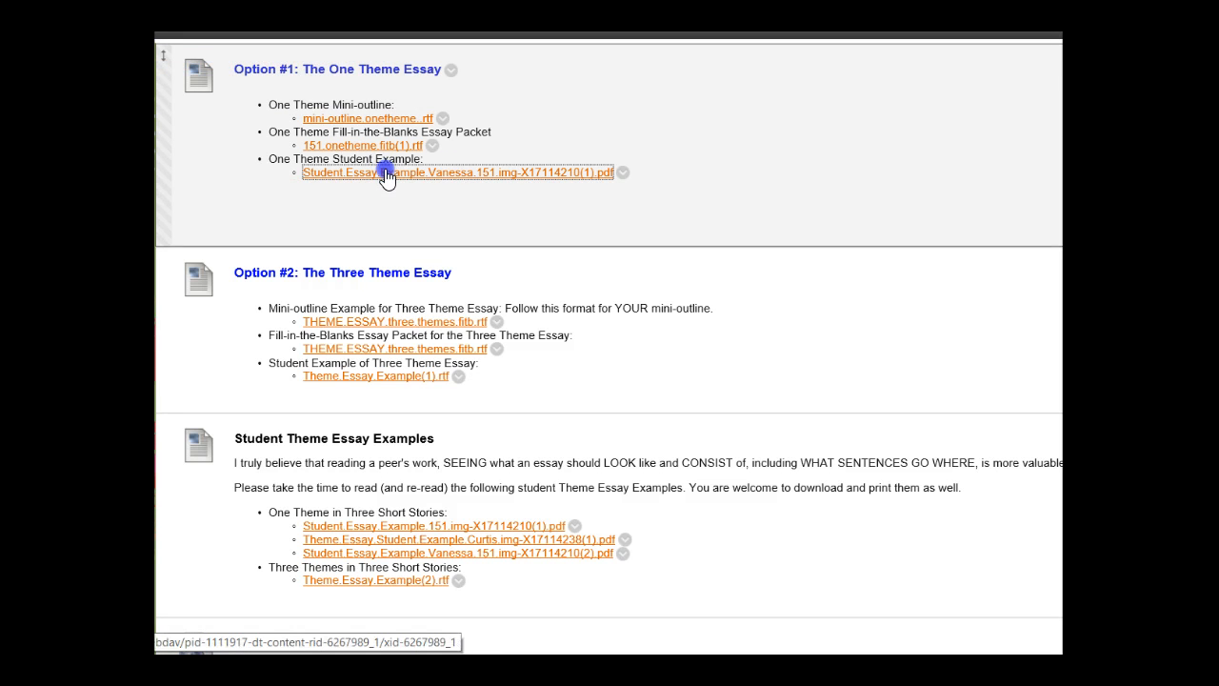
{"action": "left_click", "coordinate": [459, 171]}
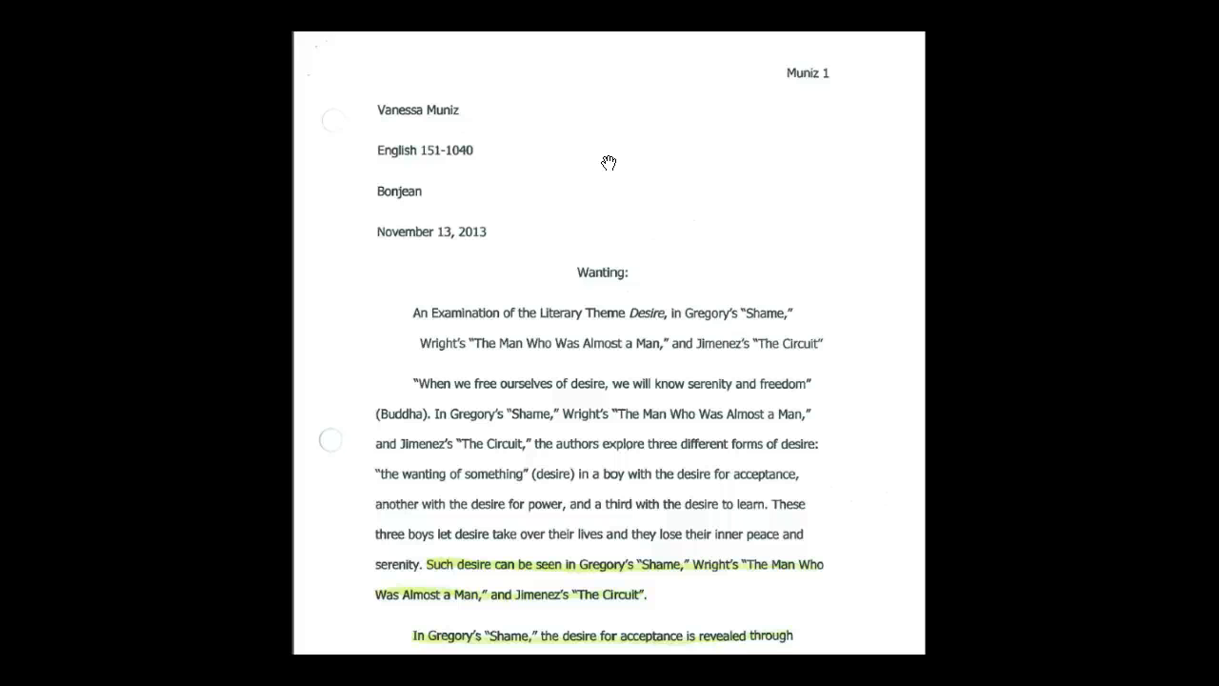
Step: View the essay's page 1 introduction in Adobe Reader and move into the first desire paragraph
{"action": "left_click", "coordinate": [636, 270]}
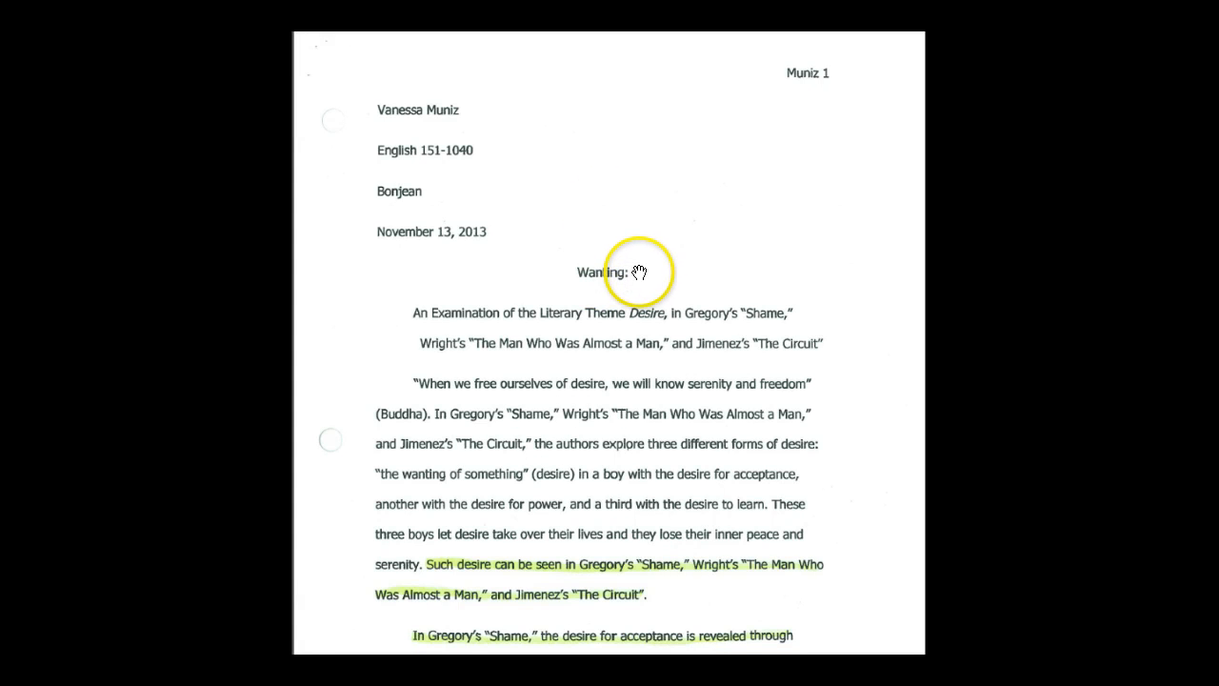
{"action": "mouse_move", "coordinate": [562, 305]}
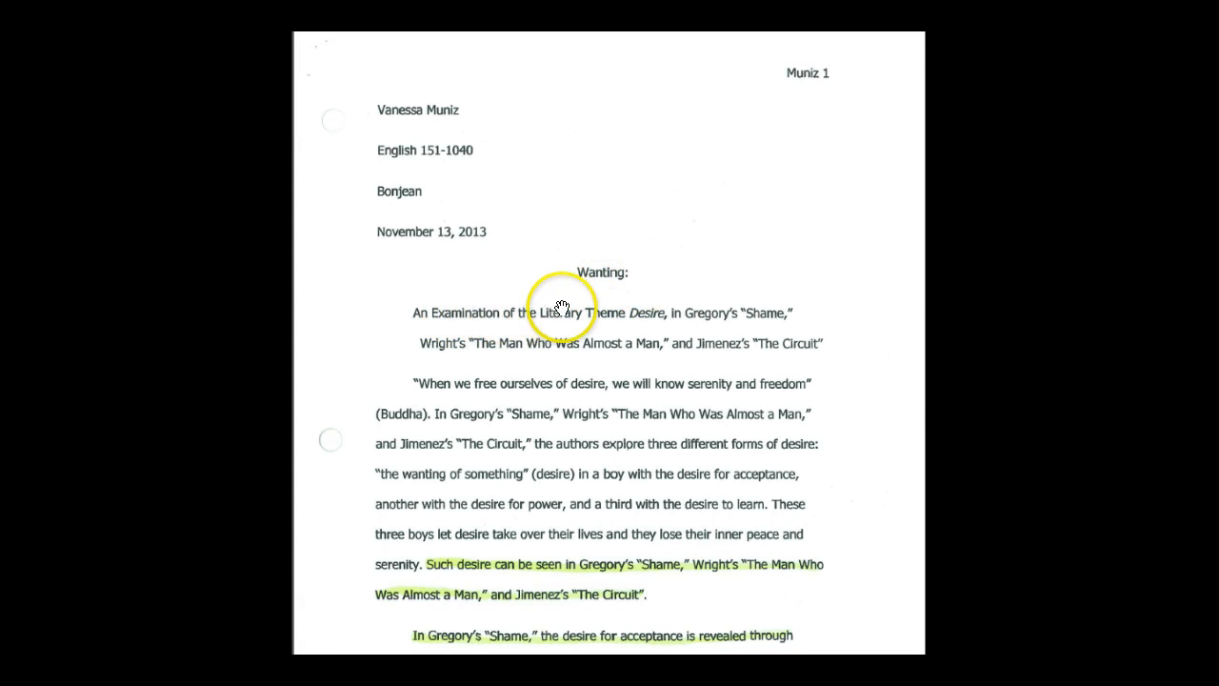
{"action": "mouse_move", "coordinate": [778, 314]}
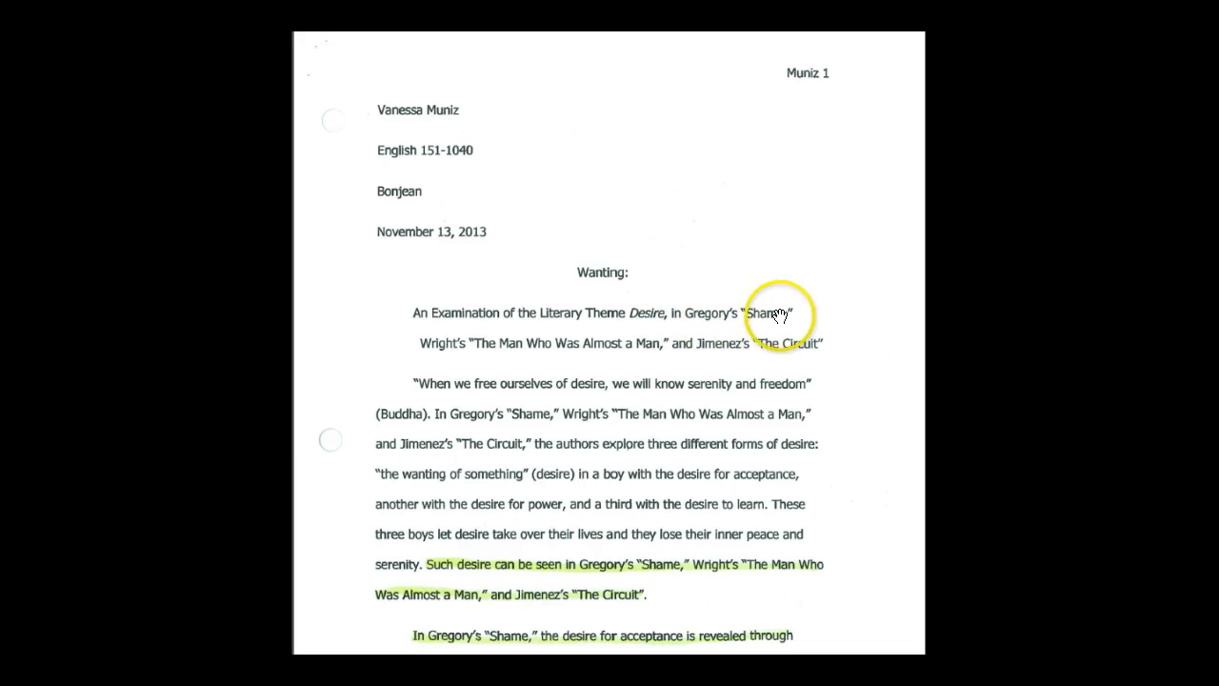
{"action": "mouse_move", "coordinate": [610, 343]}
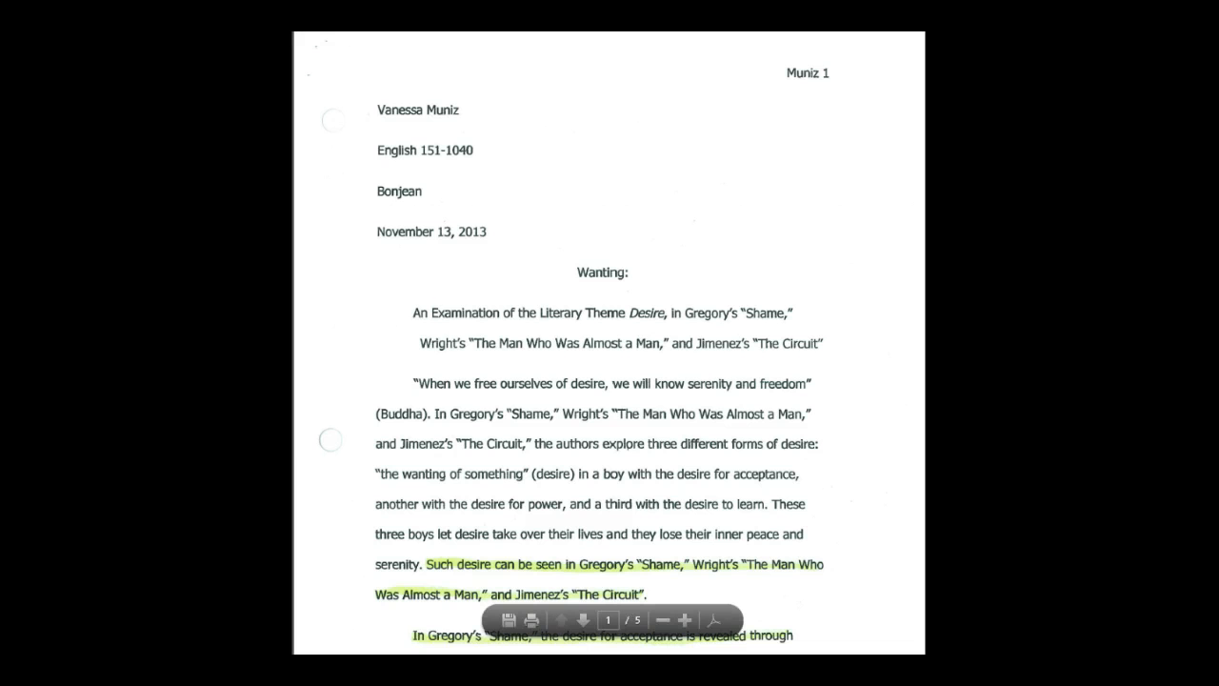
{"action": "scroll", "scroll_direction": "down", "scroll_amount": 3}
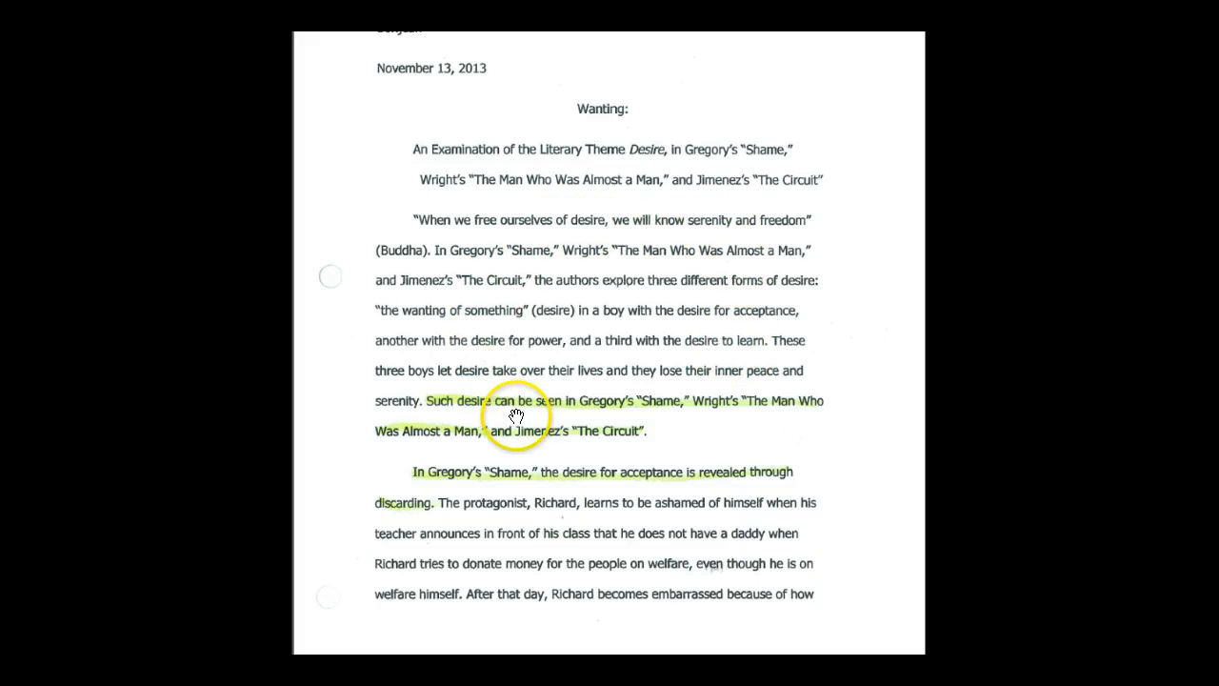
{"action": "mouse_move", "coordinate": [762, 409]}
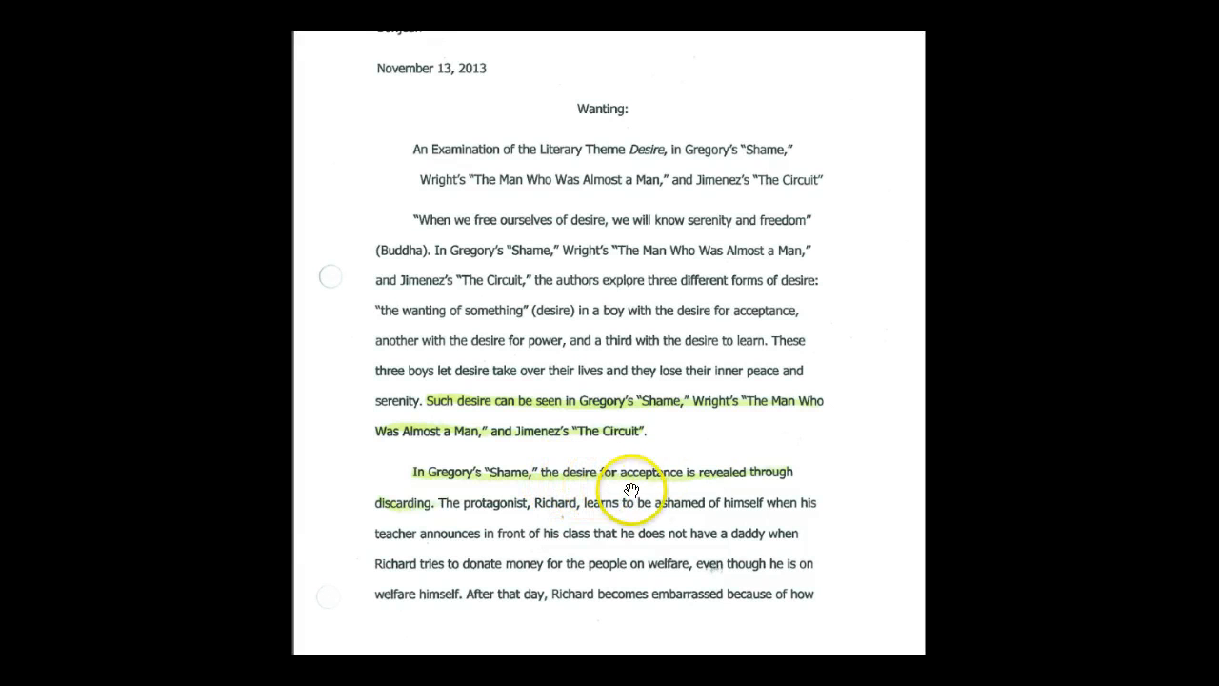
{"action": "mouse_move", "coordinate": [800, 486]}
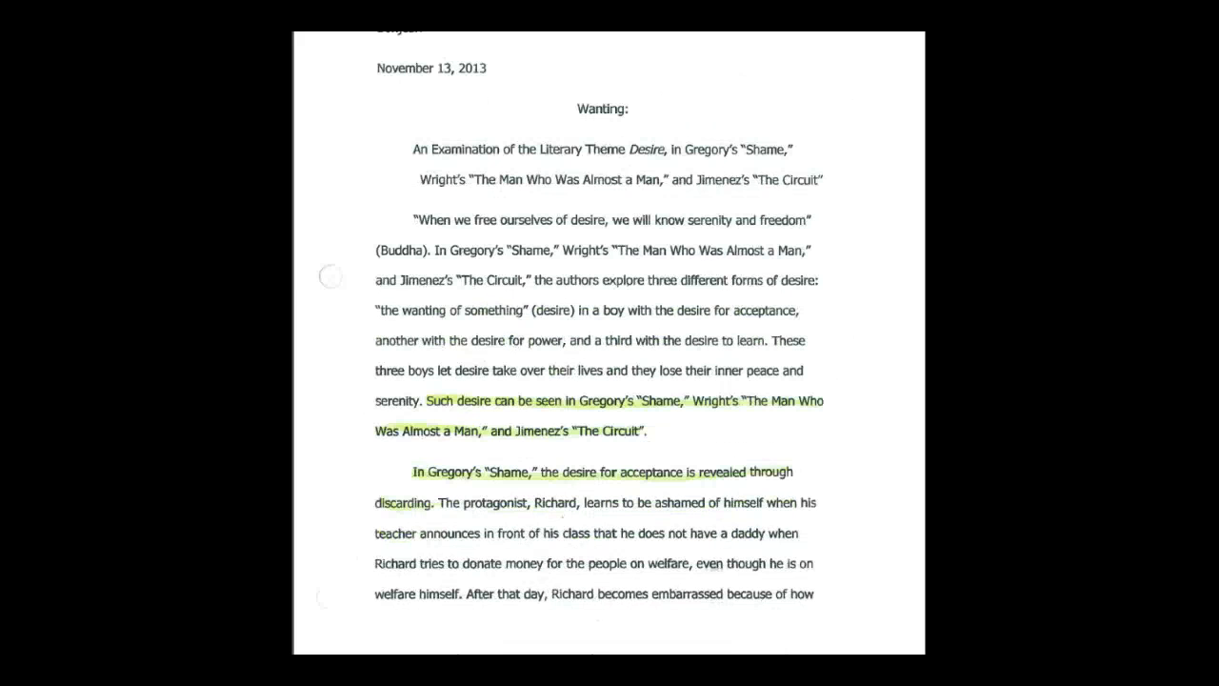
Step: Scroll the essay past page 1 through the page 2 Wright paragraph on desire for power
{"action": "scroll", "scroll_direction": "down", "scroll_amount": 3}
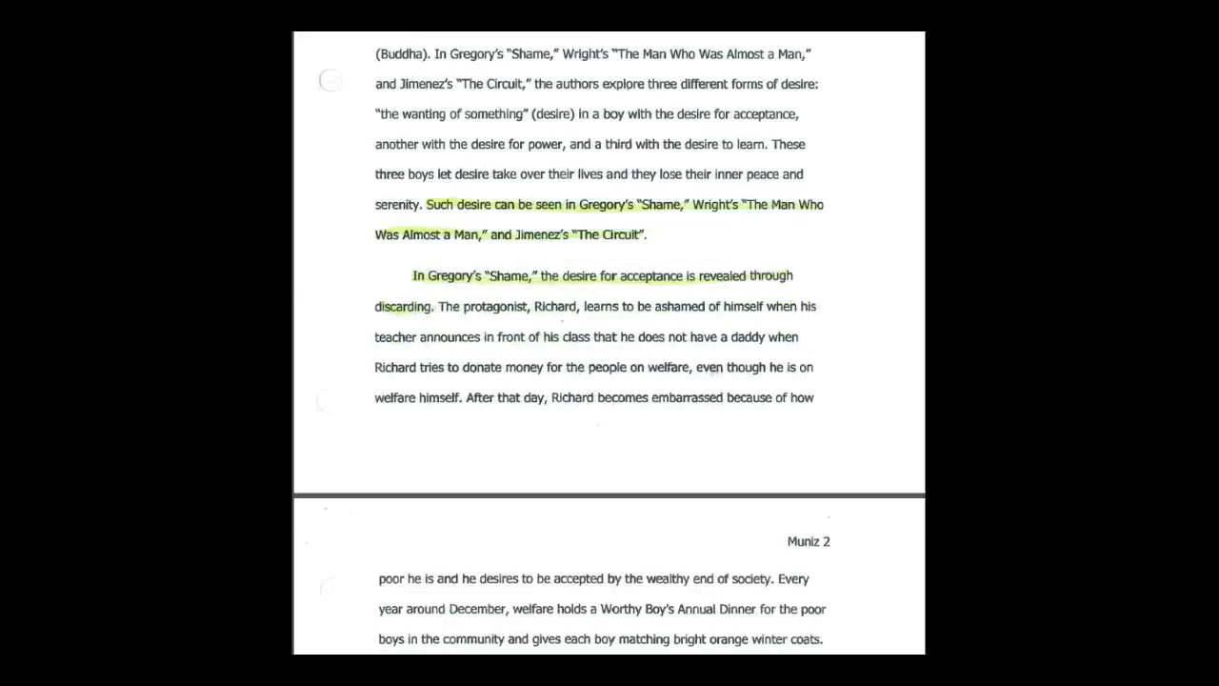
{"action": "scroll", "scroll_direction": "down", "scroll_amount": 3}
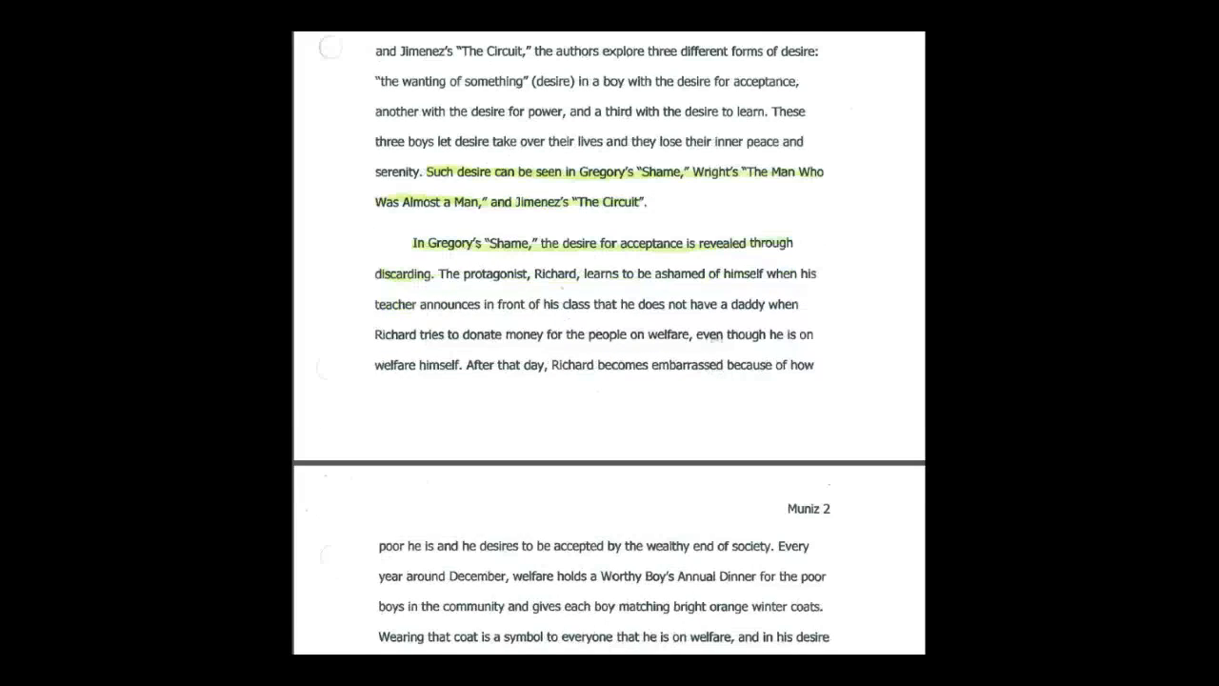
{"action": "scroll", "scroll_direction": "down", "scroll_amount": 3}
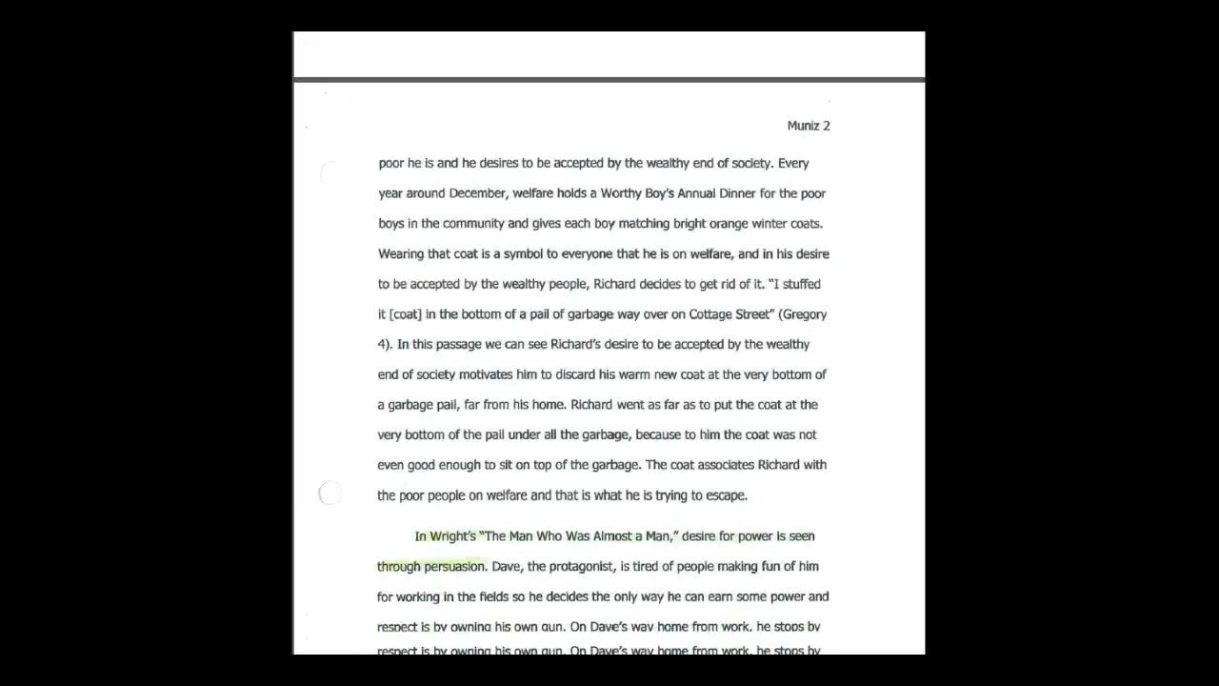
{"action": "scroll", "scroll_direction": "down", "scroll_amount": 3}
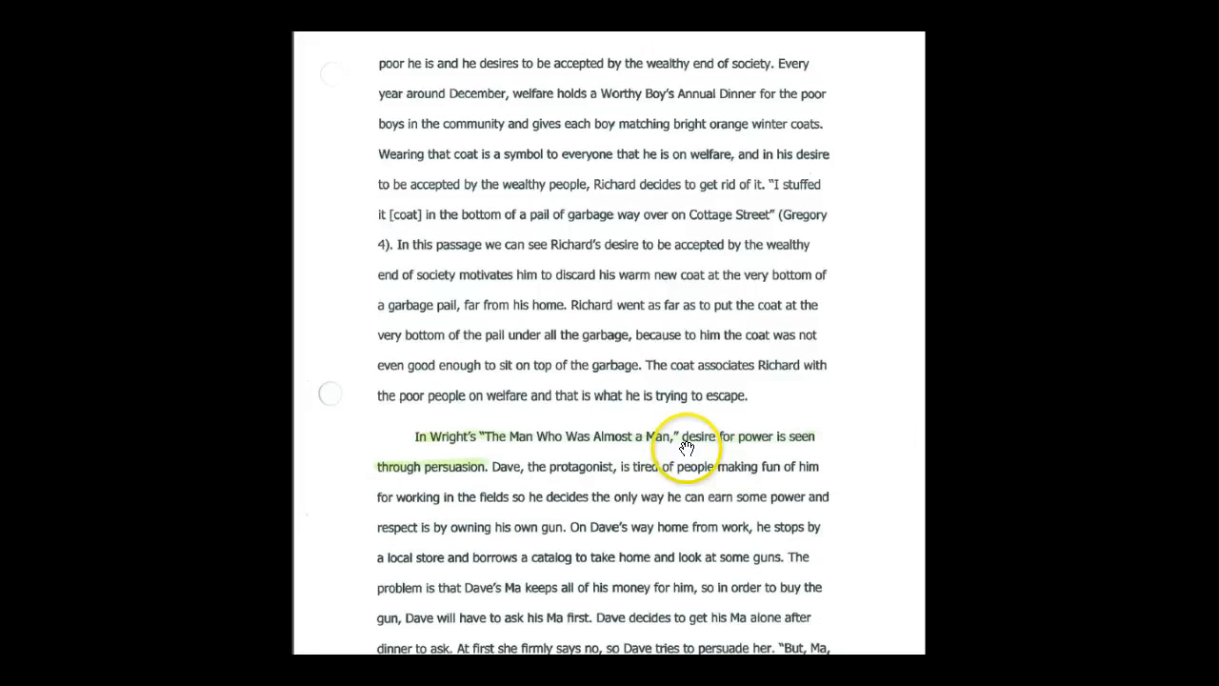
{"action": "mouse_move", "coordinate": [771, 442]}
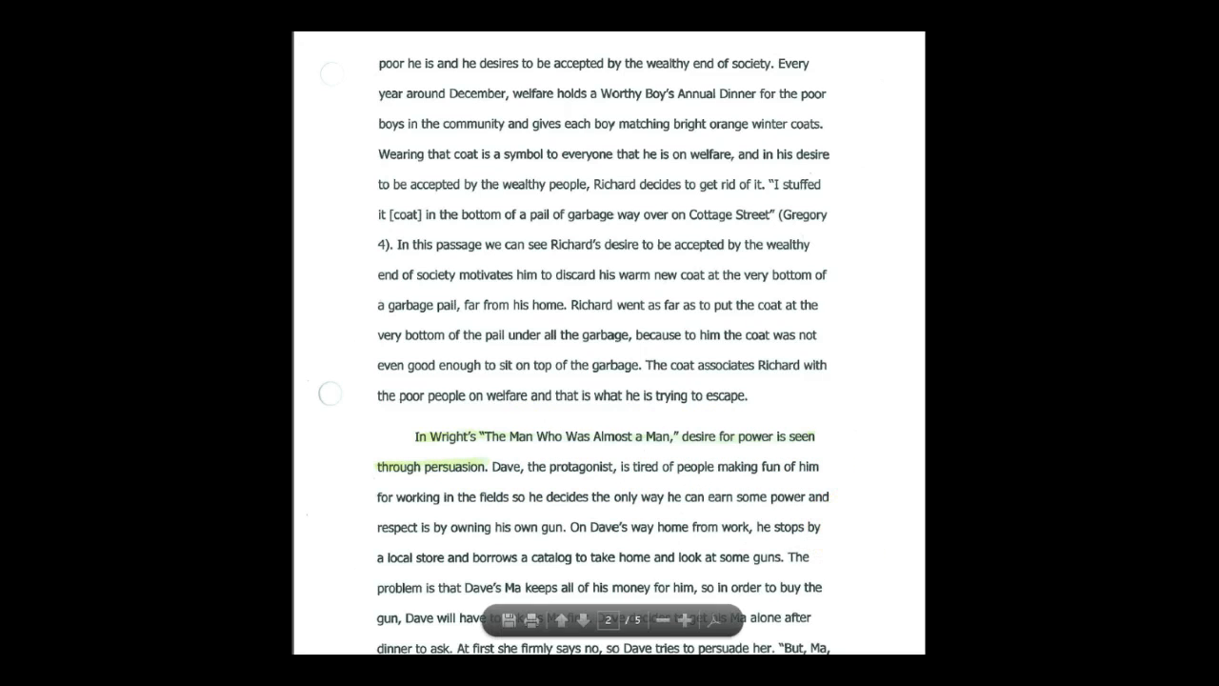
{"action": "scroll", "scroll_direction": "down", "scroll_amount": 3}
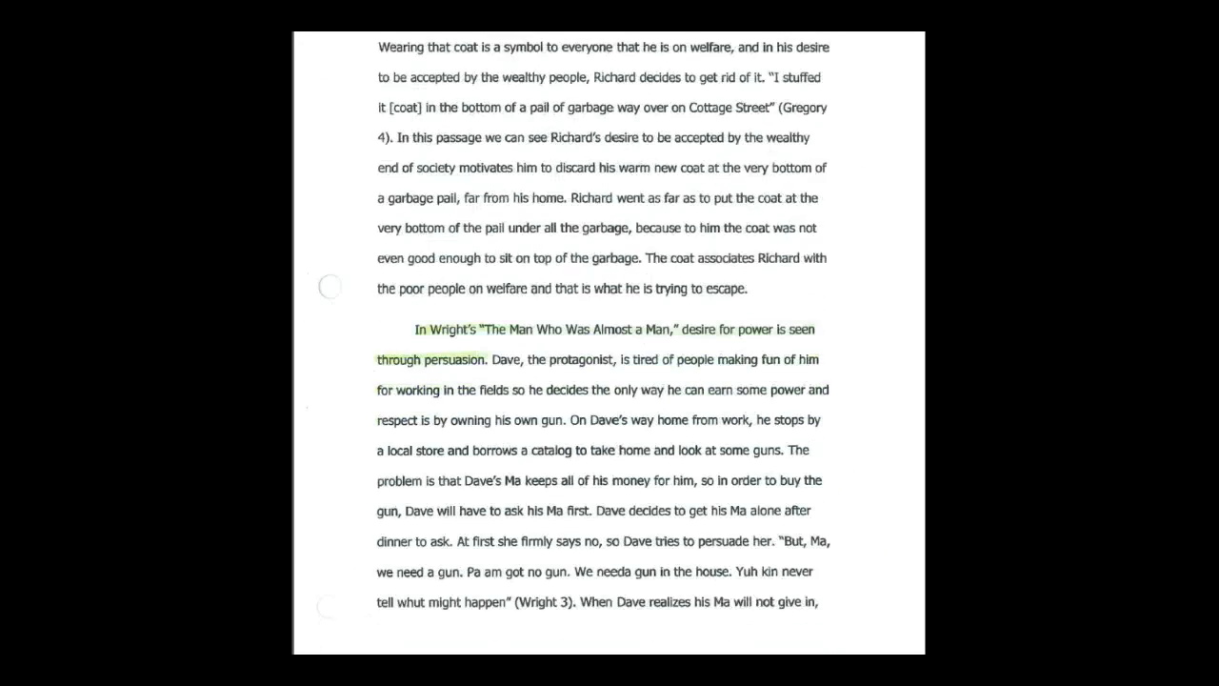
{"action": "scroll", "scroll_direction": "down", "scroll_amount": 3}
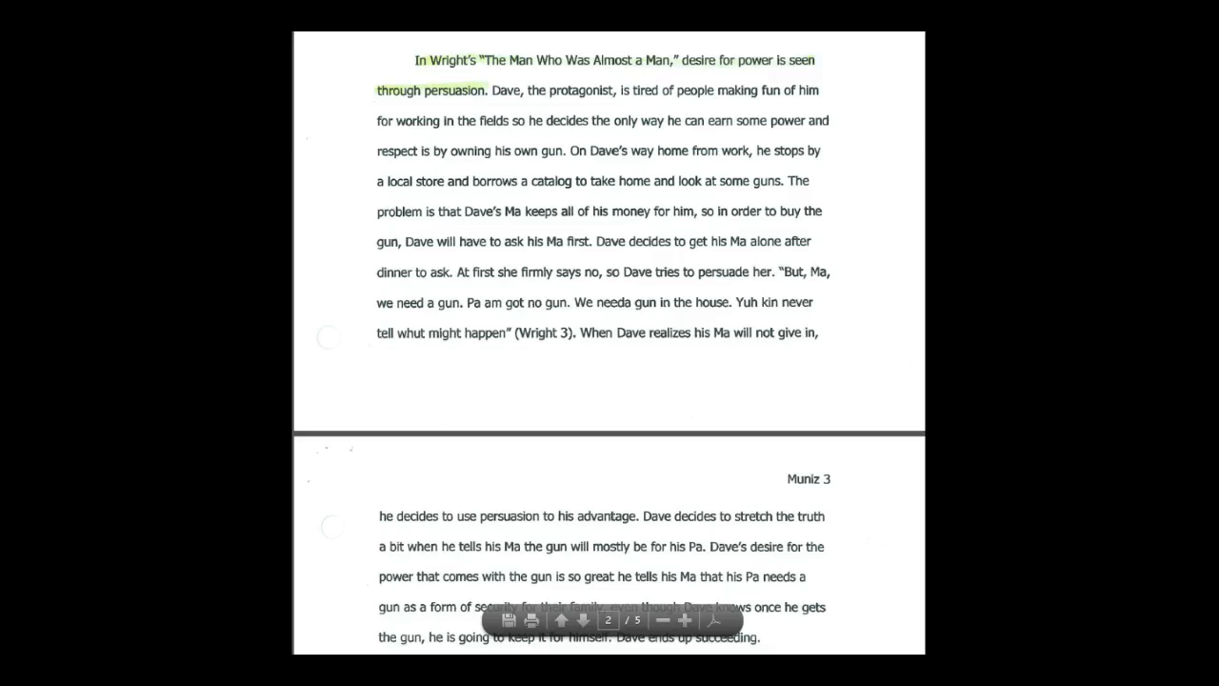
Step: Scroll through the page 3 Jimenez paragraph down to the conclusion on page 4
{"action": "scroll", "scroll_direction": "down", "scroll_amount": 3}
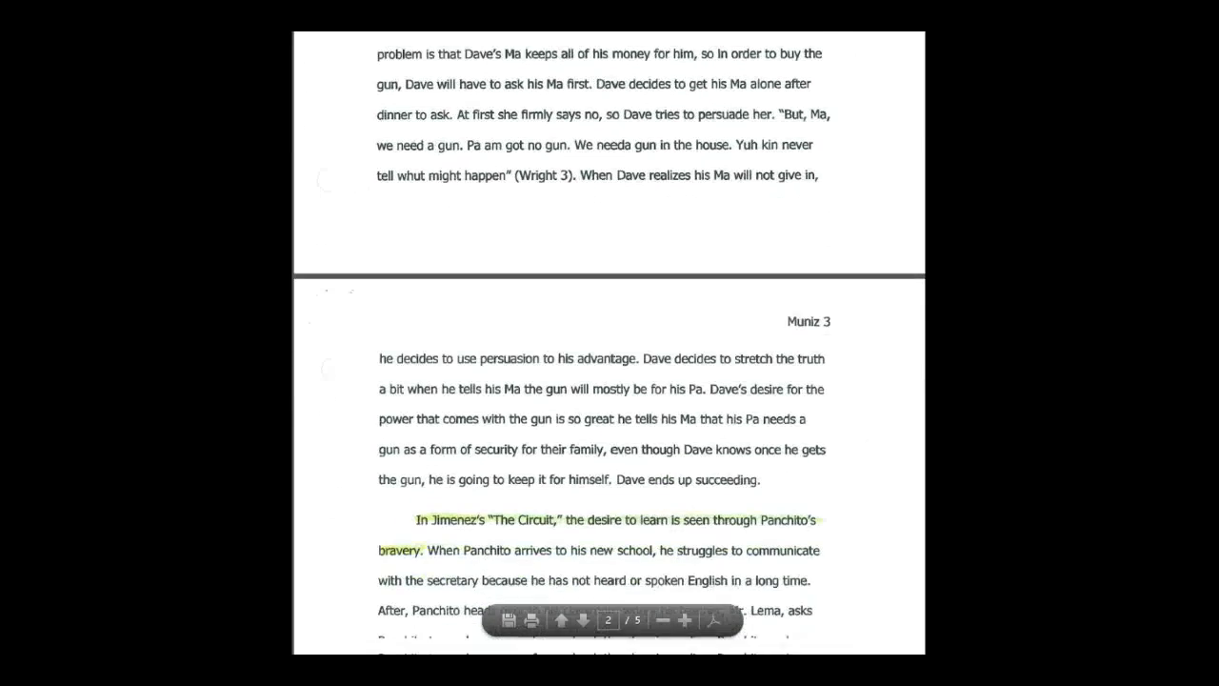
{"action": "scroll", "scroll_direction": "down", "scroll_amount": 3}
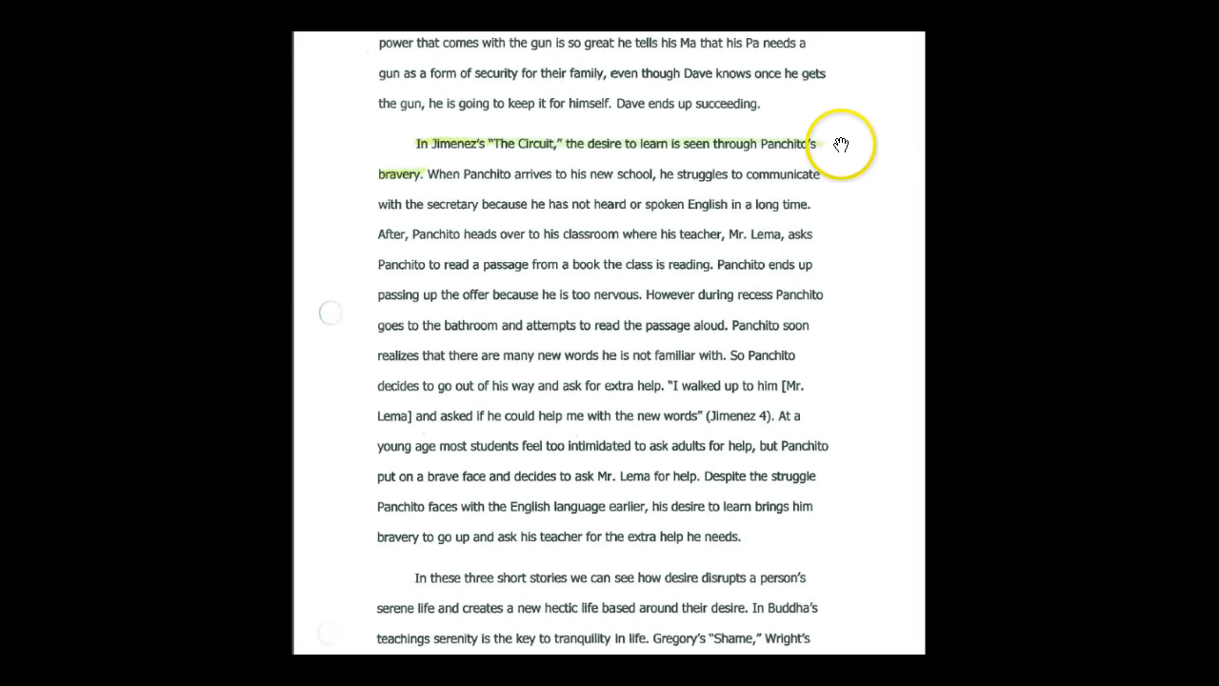
{"action": "mouse_move", "coordinate": [385, 263]}
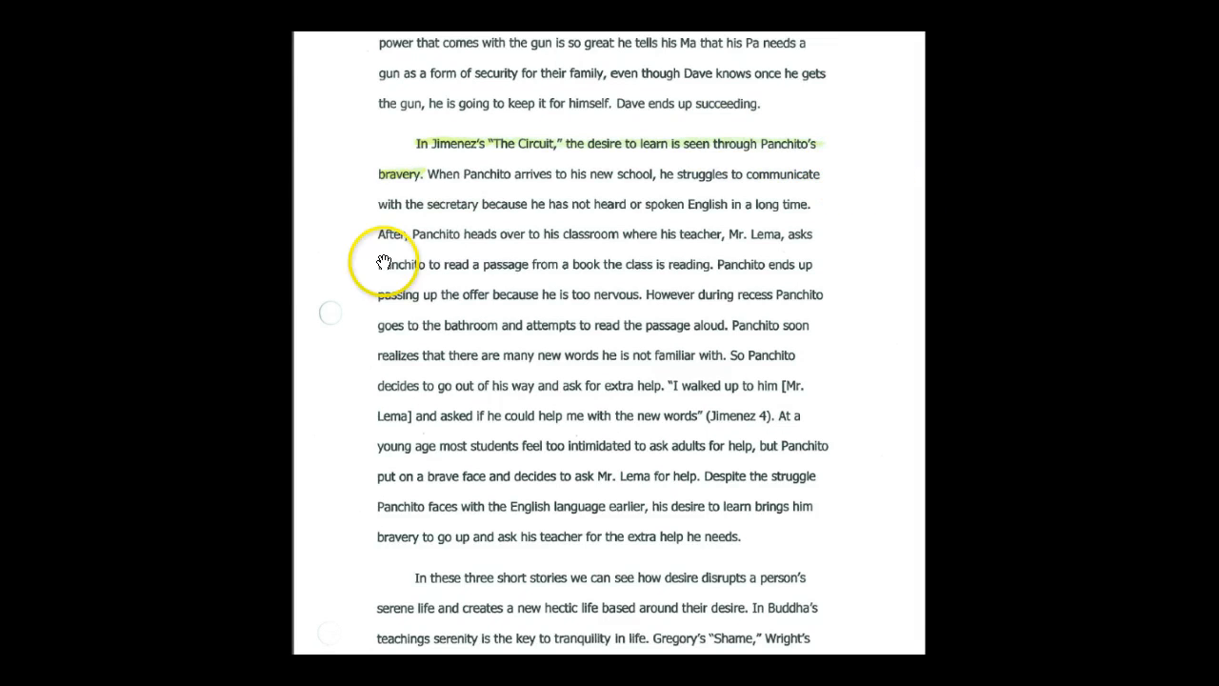
{"action": "mouse_move", "coordinate": [500, 236]}
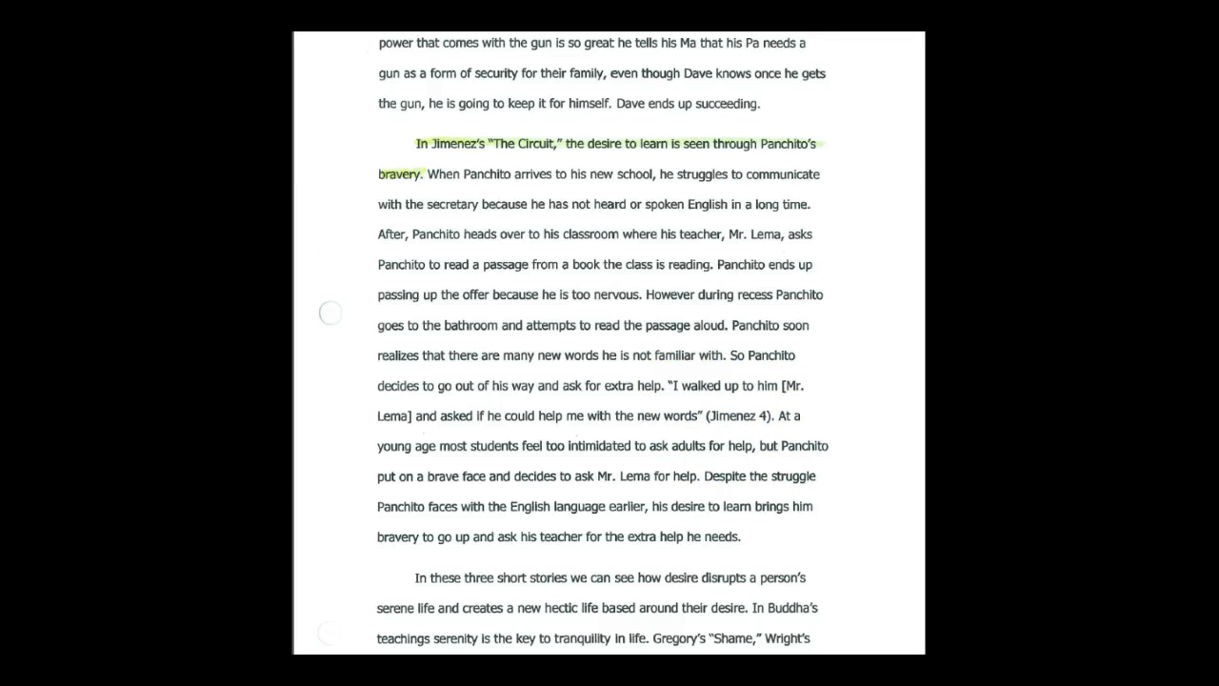
{"action": "scroll", "scroll_direction": "down", "scroll_amount": 3}
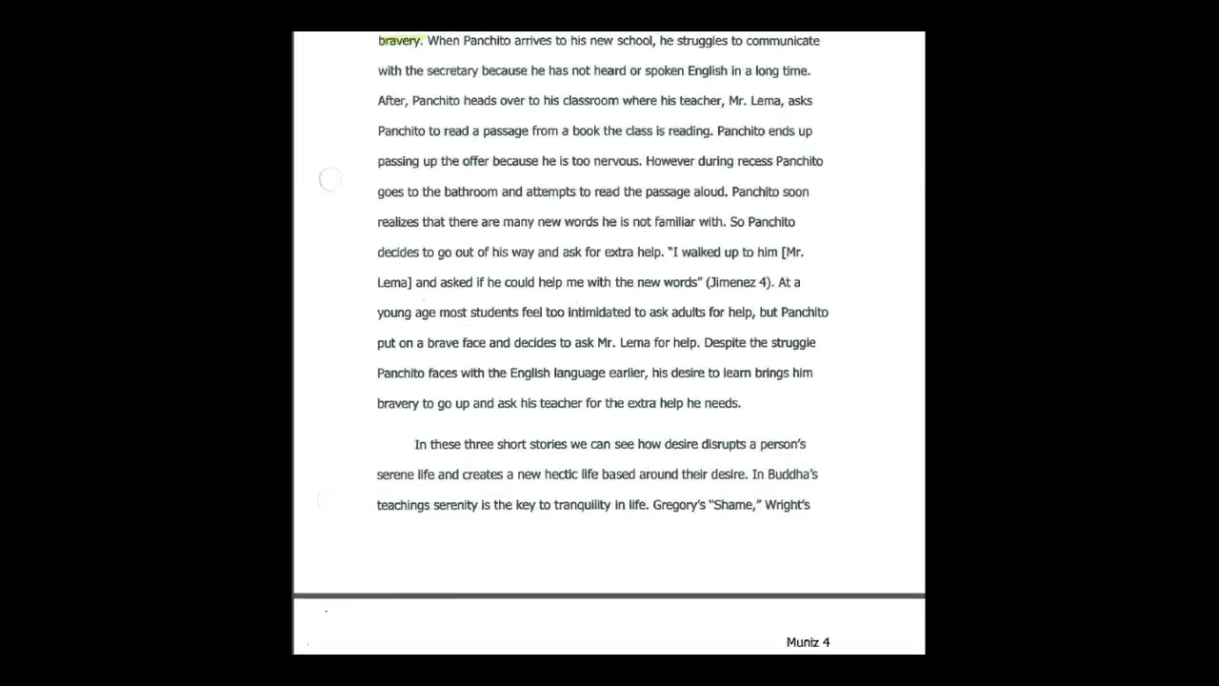
{"action": "scroll", "scroll_direction": "down", "scroll_amount": 3}
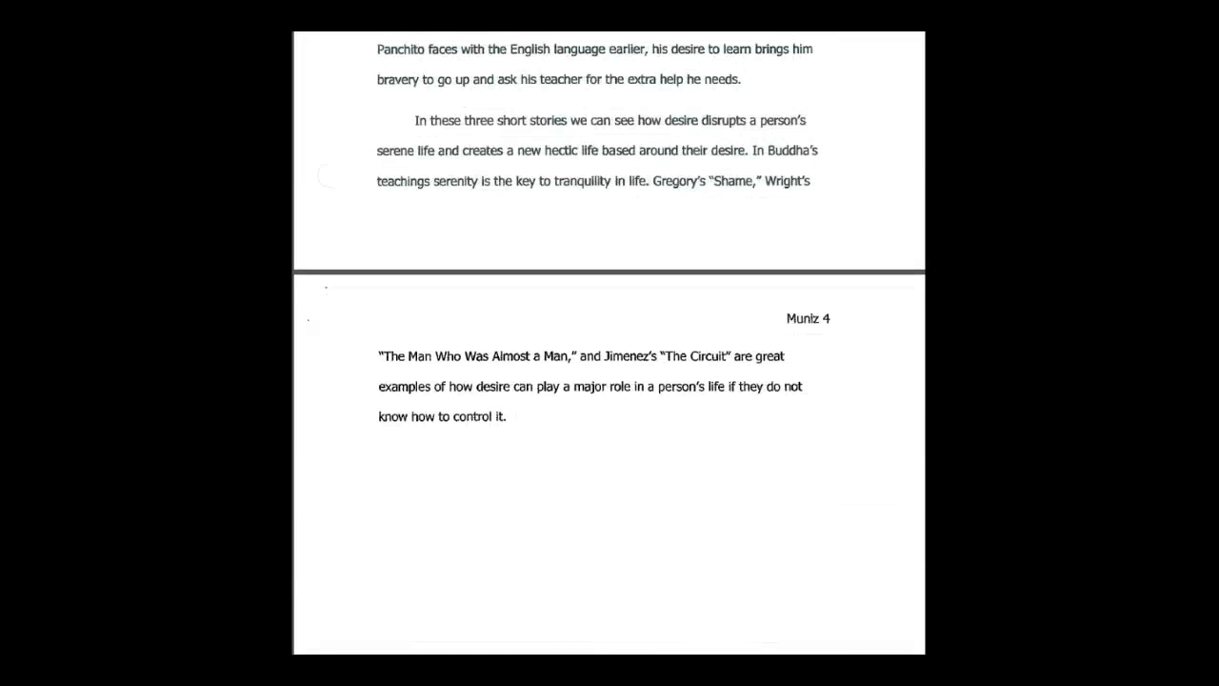
{"action": "scroll", "scroll_direction": "down", "scroll_amount": 3}
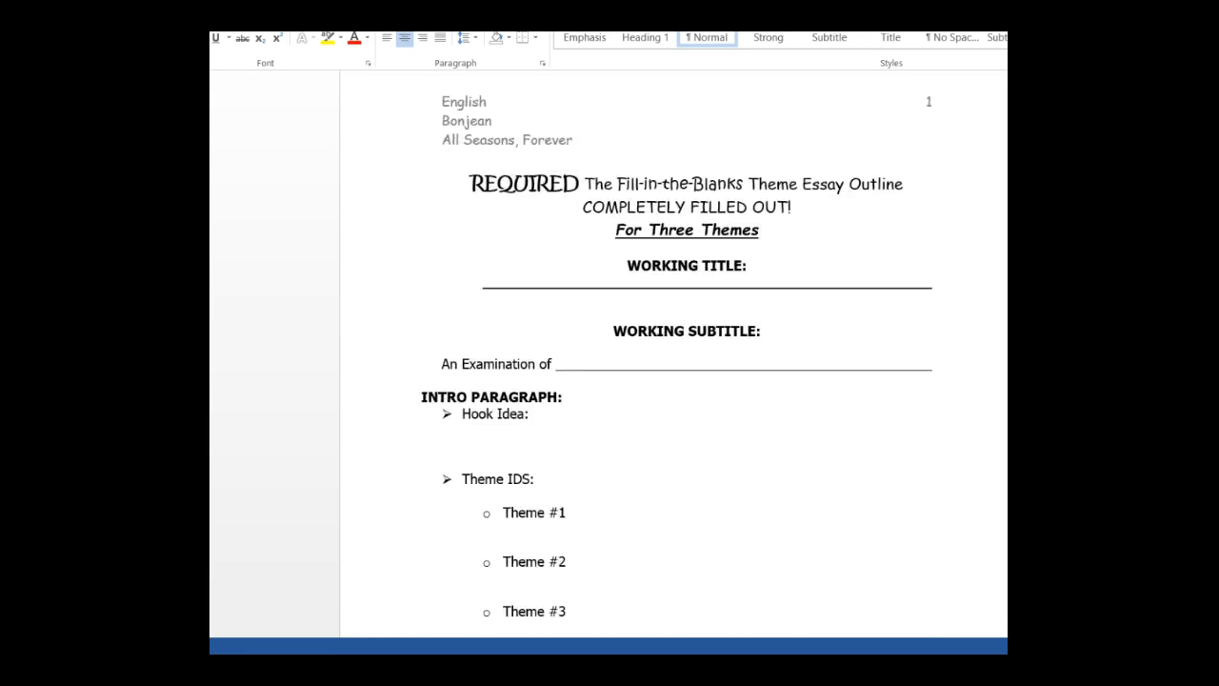
Step: Scroll the three-theme outline down to its blank thesis statement lines
{"action": "scroll", "scroll_direction": "down", "scroll_amount": 3}
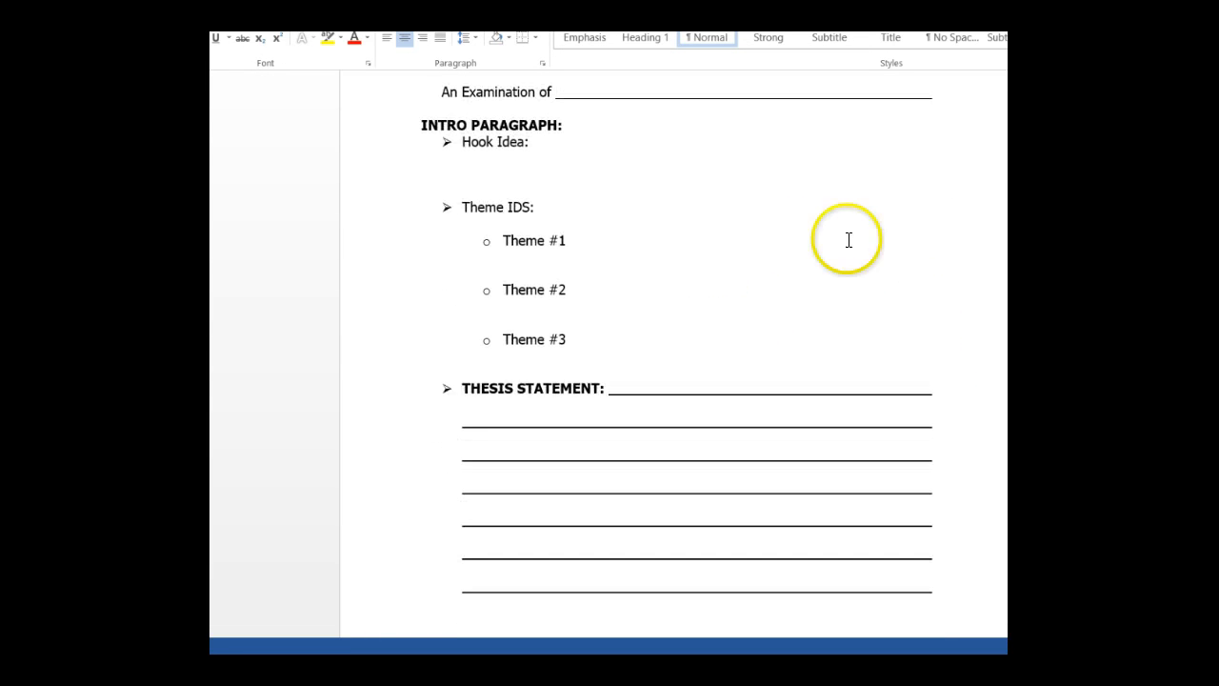
{"action": "mouse_move", "coordinate": [533, 37]}
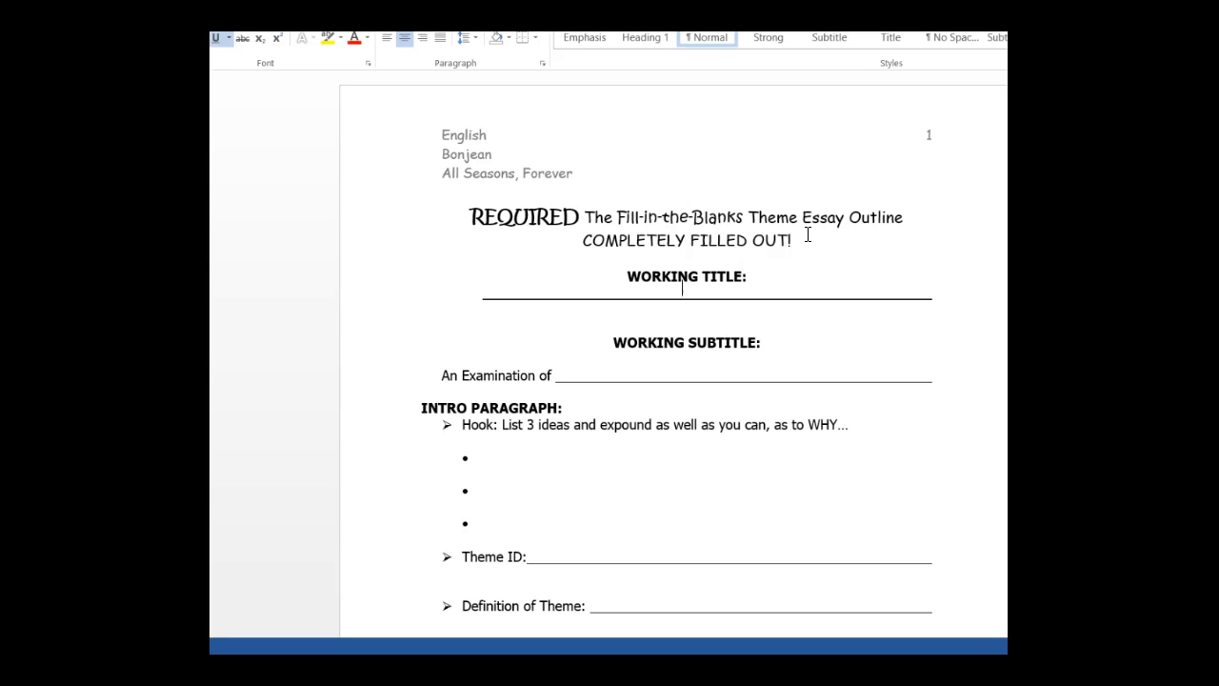
Step: Scroll the one-theme outline to the theme definition, citation and Thesis Statement fields
{"action": "scroll", "scroll_direction": "down", "scroll_amount": 3}
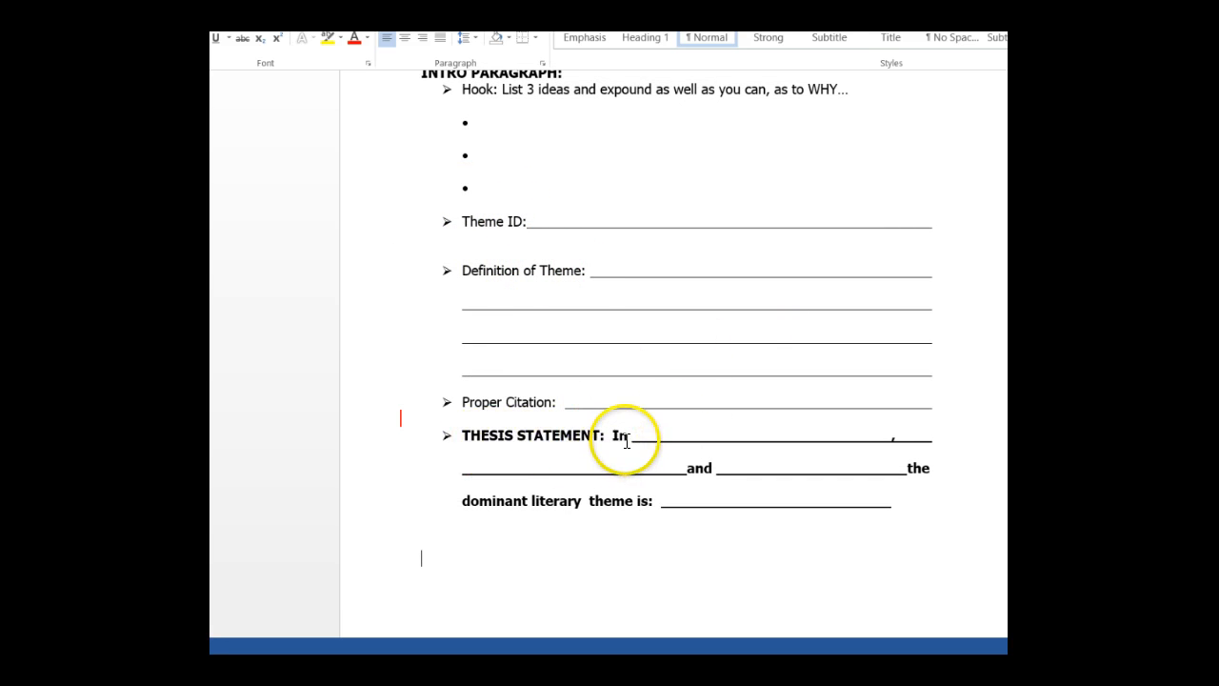
{"action": "mouse_move", "coordinate": [763, 486]}
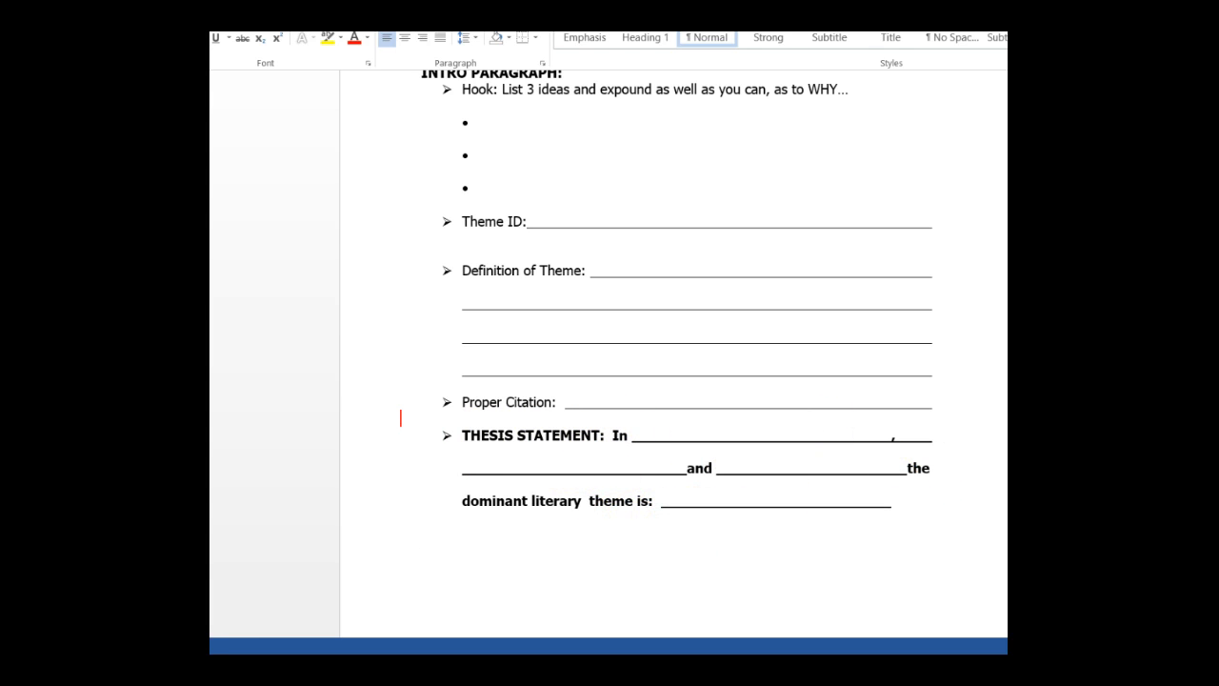
Step: Scroll through Body Paragraphs #1–#3 down to the Works Cited citation directions
{"action": "scroll", "scroll_direction": "down", "scroll_amount": 3}
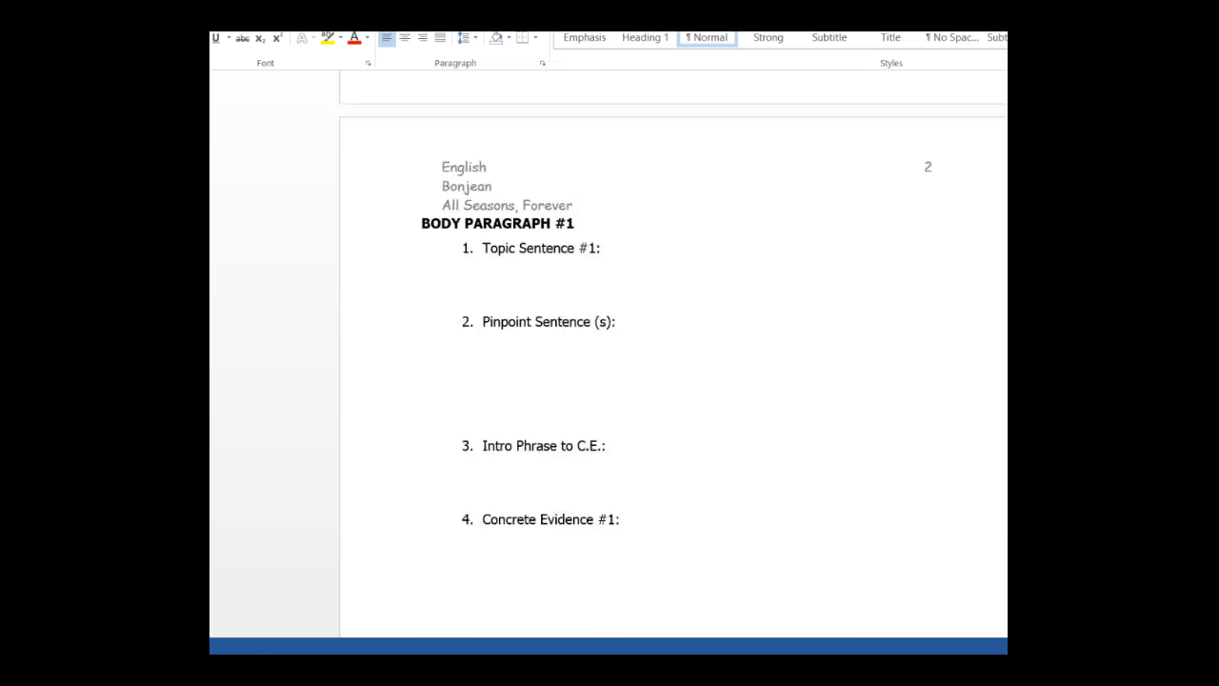
{"action": "scroll", "scroll_direction": "down", "scroll_amount": 3}
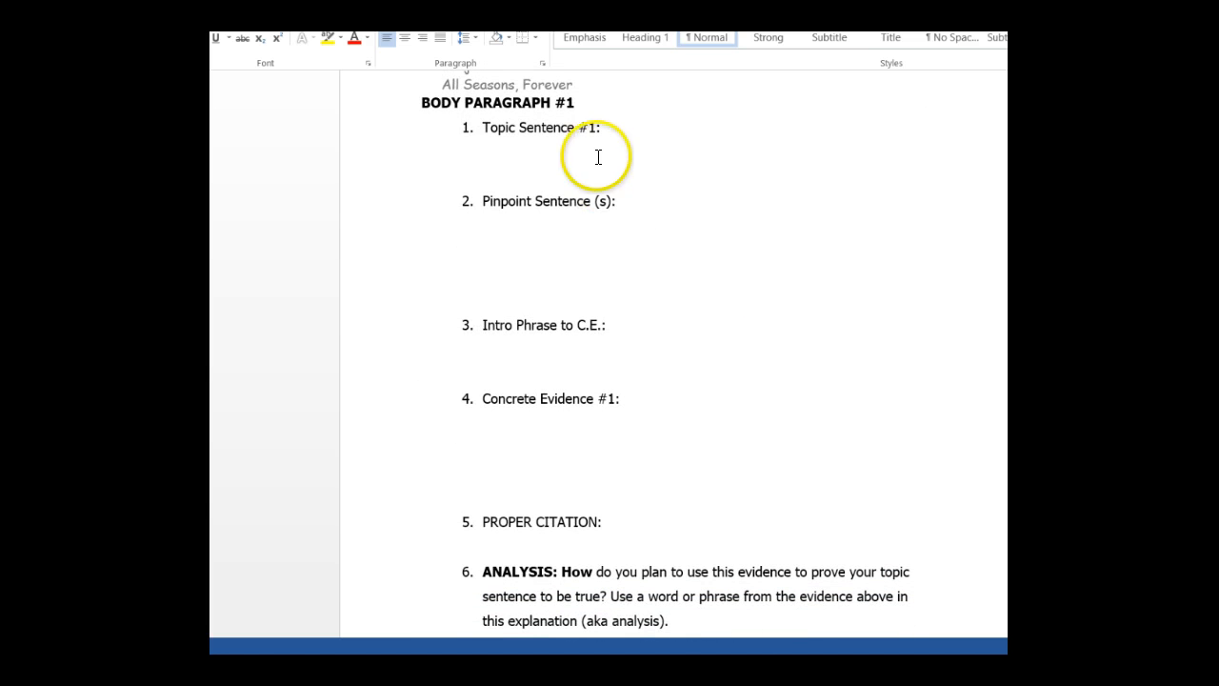
{"action": "mouse_move", "coordinate": [629, 320]}
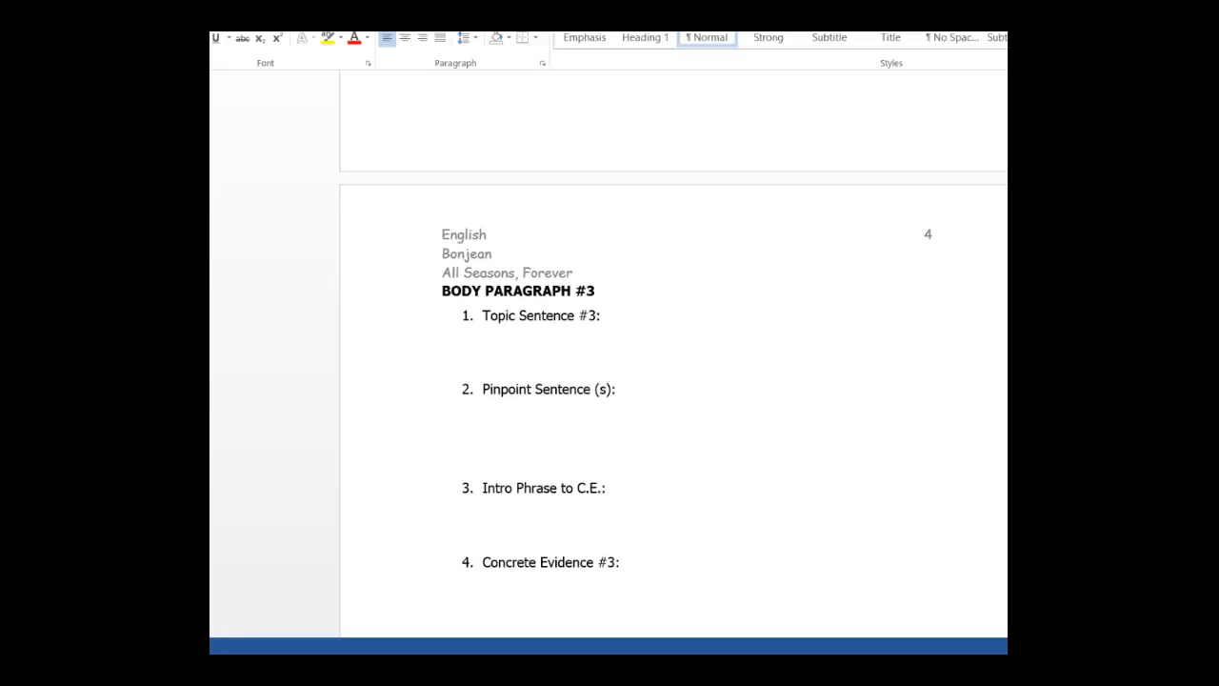
{"action": "scroll", "scroll_direction": "down", "scroll_amount": 3}
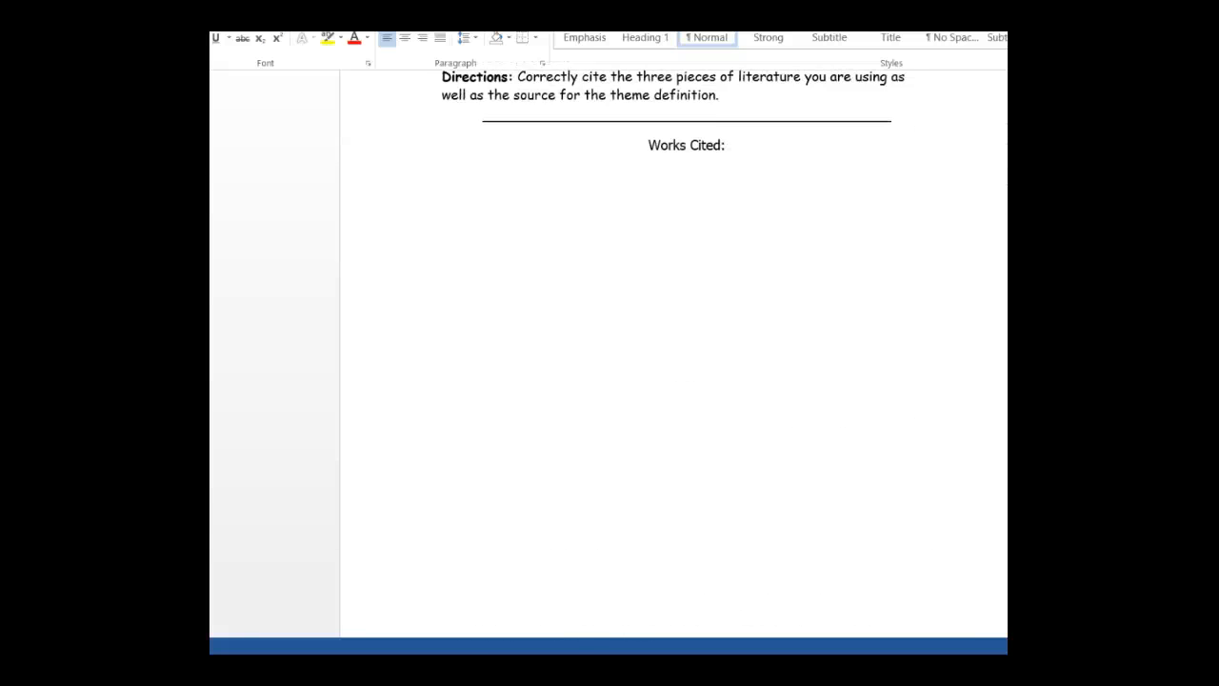